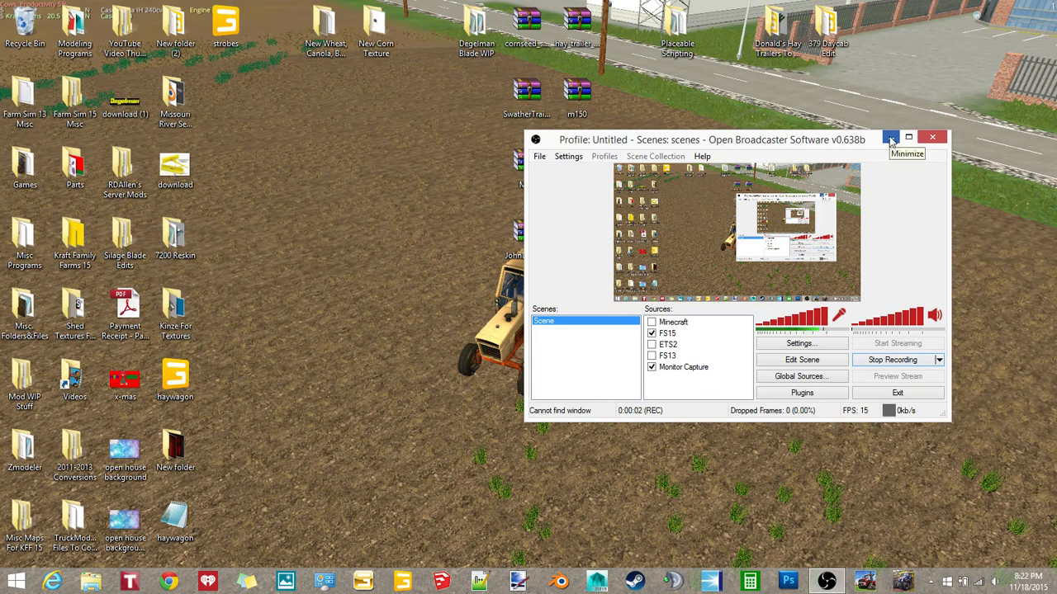
Minimise OBS and launch Blender so an empty 3D scene is showing.
click(891, 137)
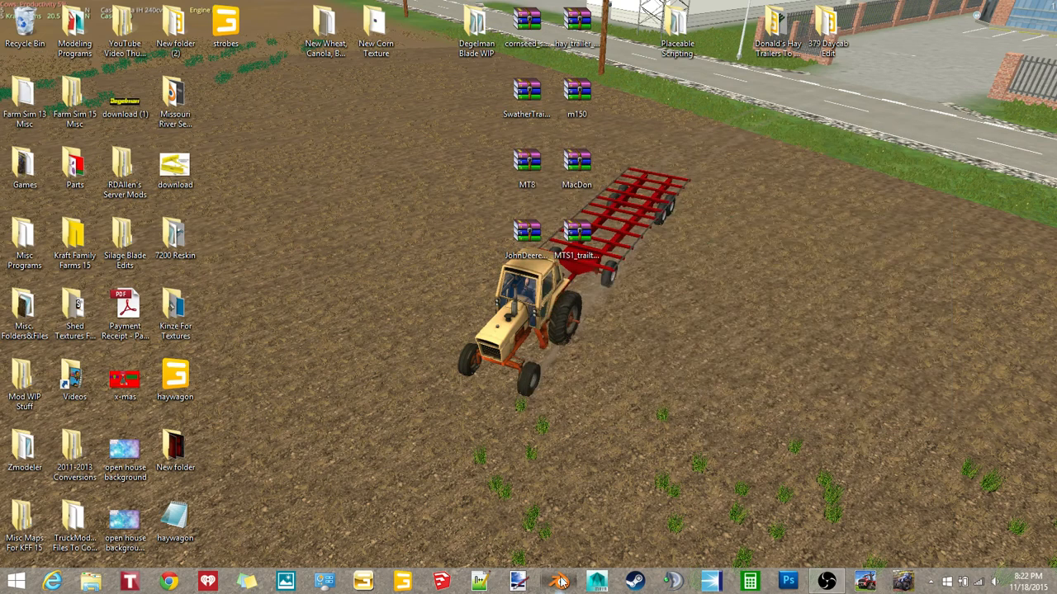
click(558, 581)
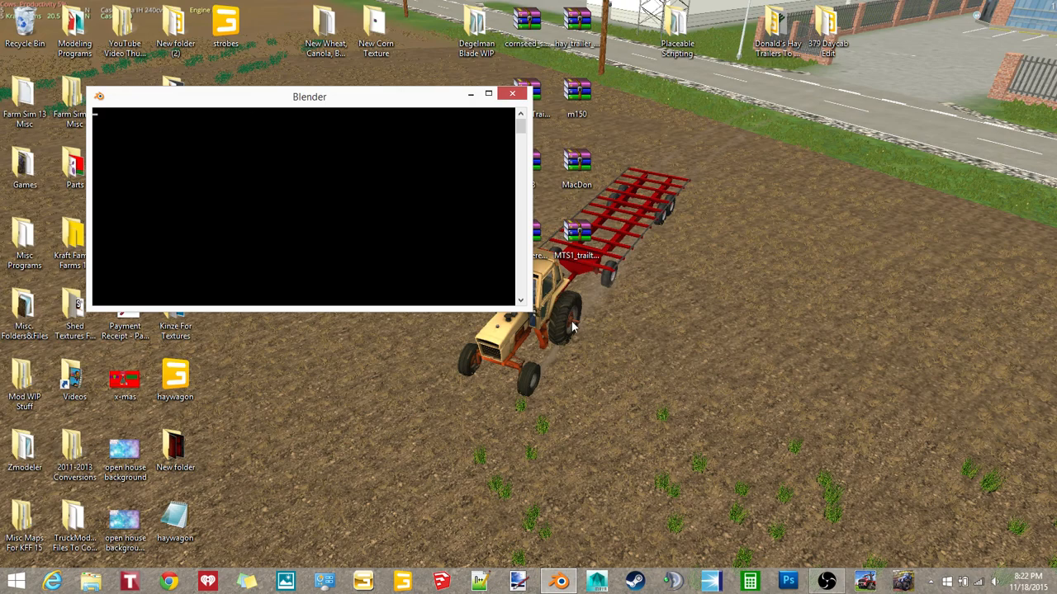
click(489, 93)
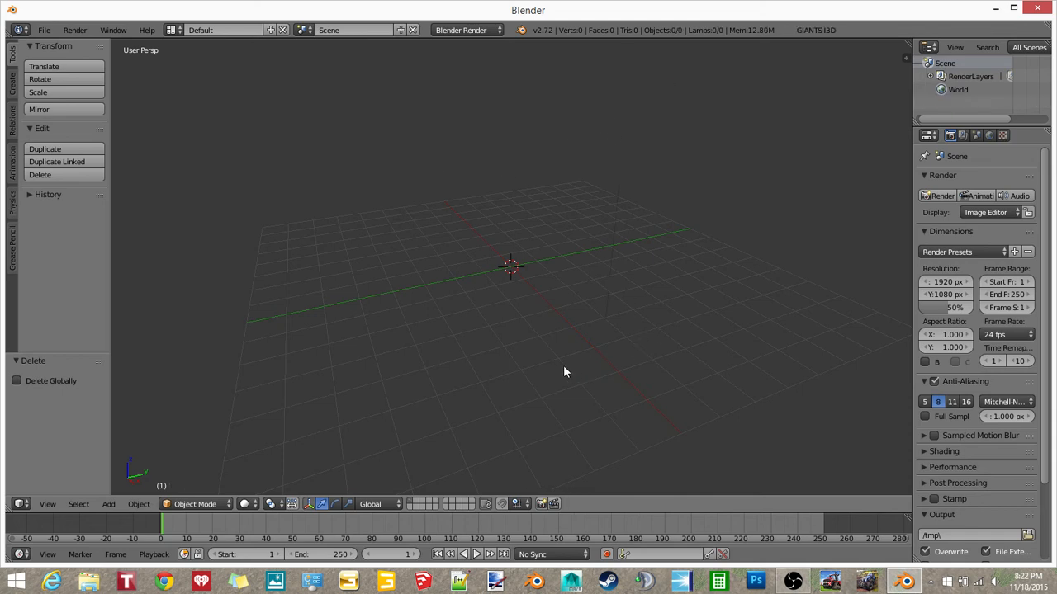
mouse_move(10, 77)
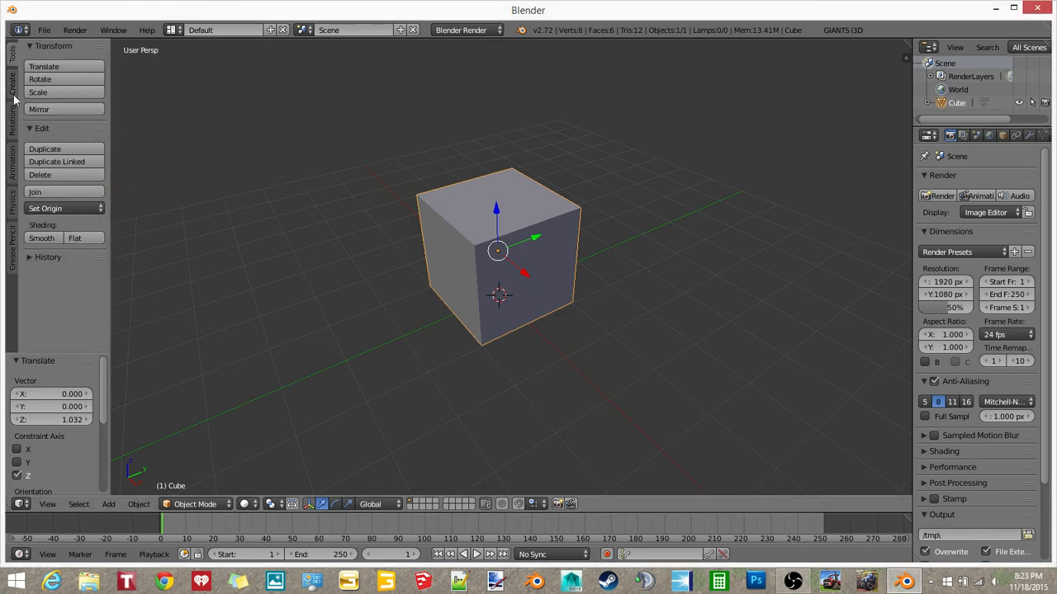
Switch the newly added cube into Edit Mode for mesh editing.
key(Tab)
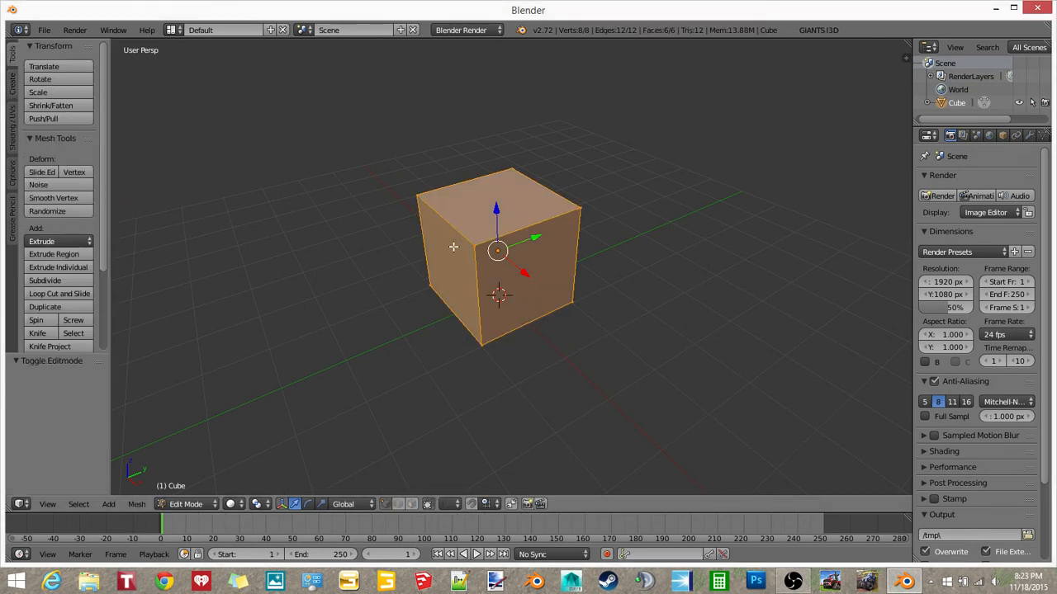
mouse_move(57, 293)
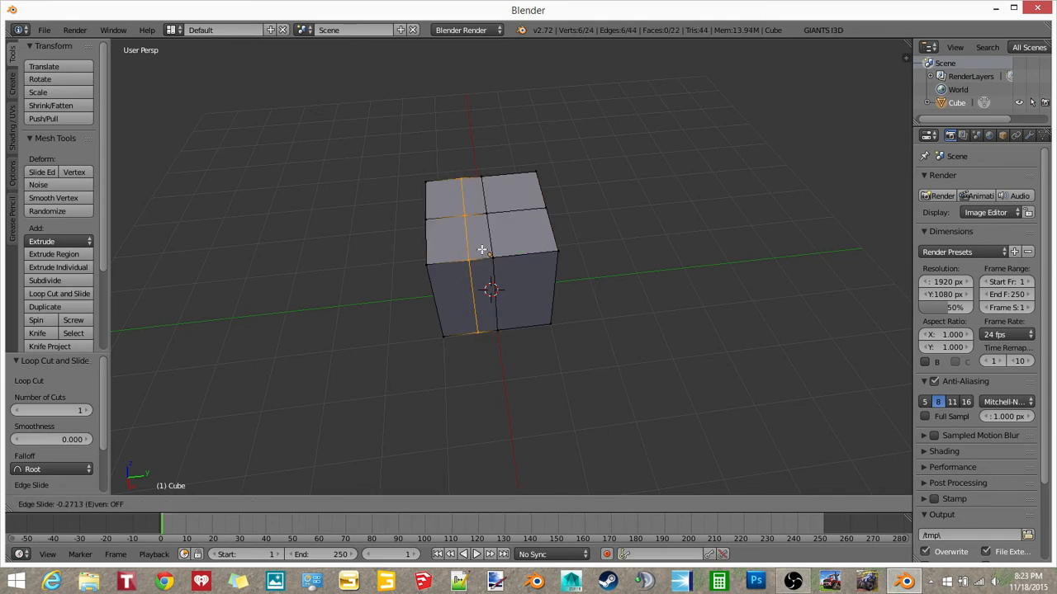
Confirm several vertical and horizontal loop cuts dividing the cube's sides into a grid.
click(482, 251)
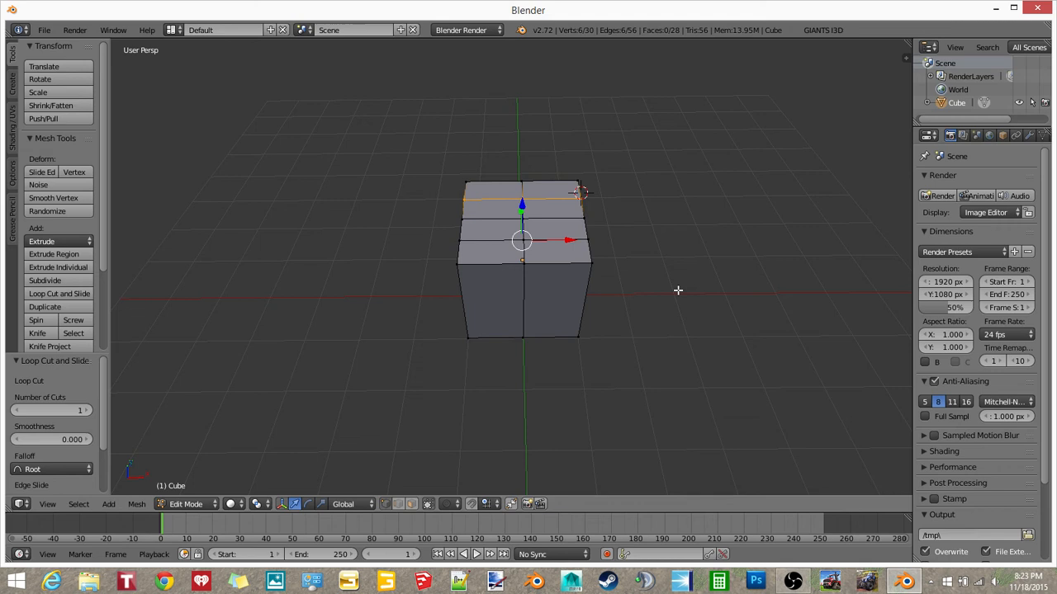
click(59, 293)
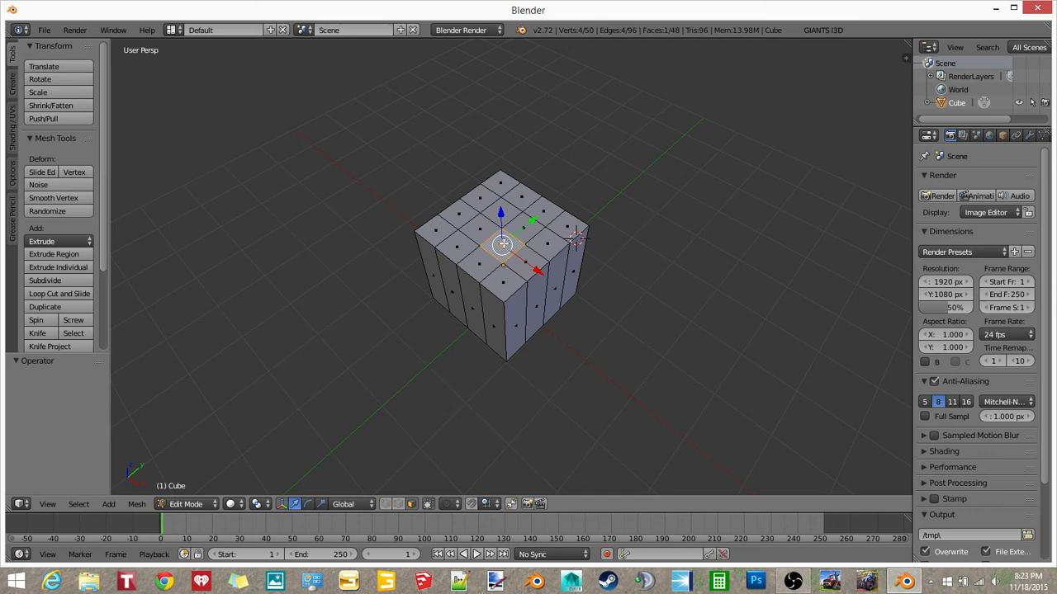
click(495, 228)
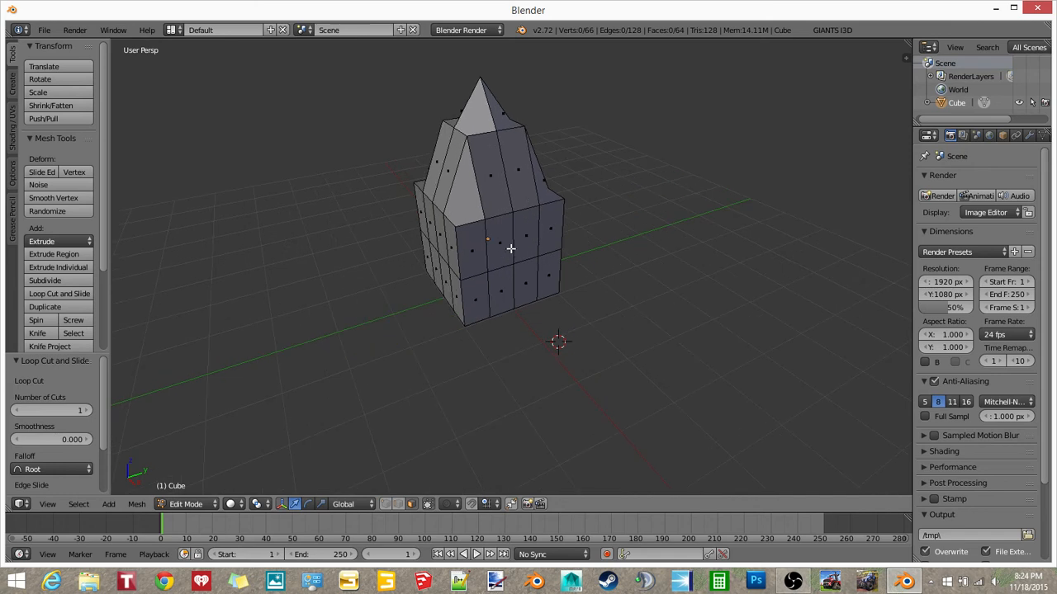
mouse_move(528, 251)
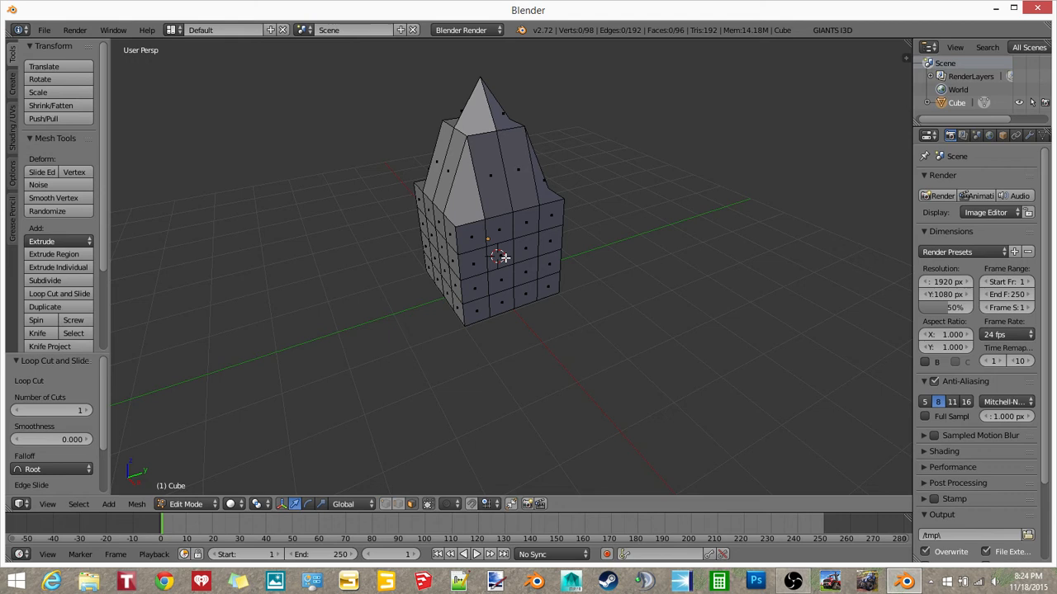
Confirm an extra loop cut on the lower body and place the faces moved sideways along X.
click(499, 254)
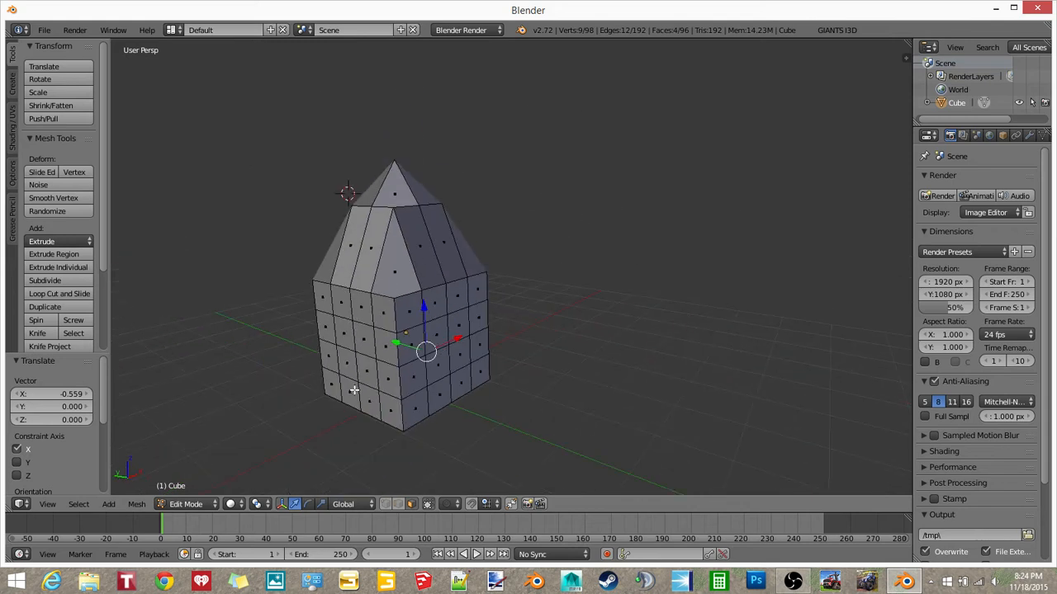
click(360, 380)
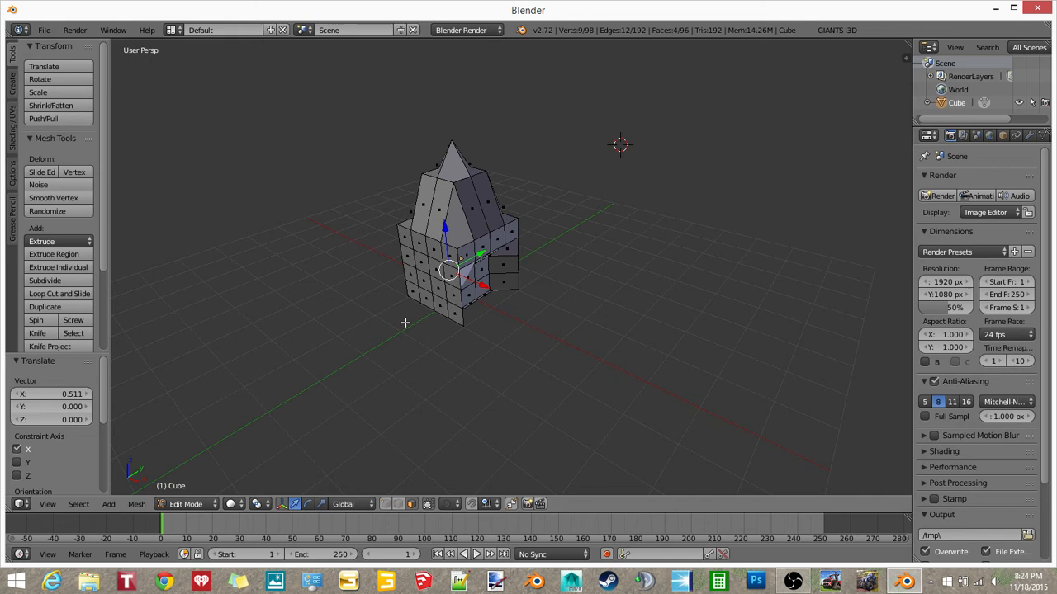
mouse_move(538, 283)
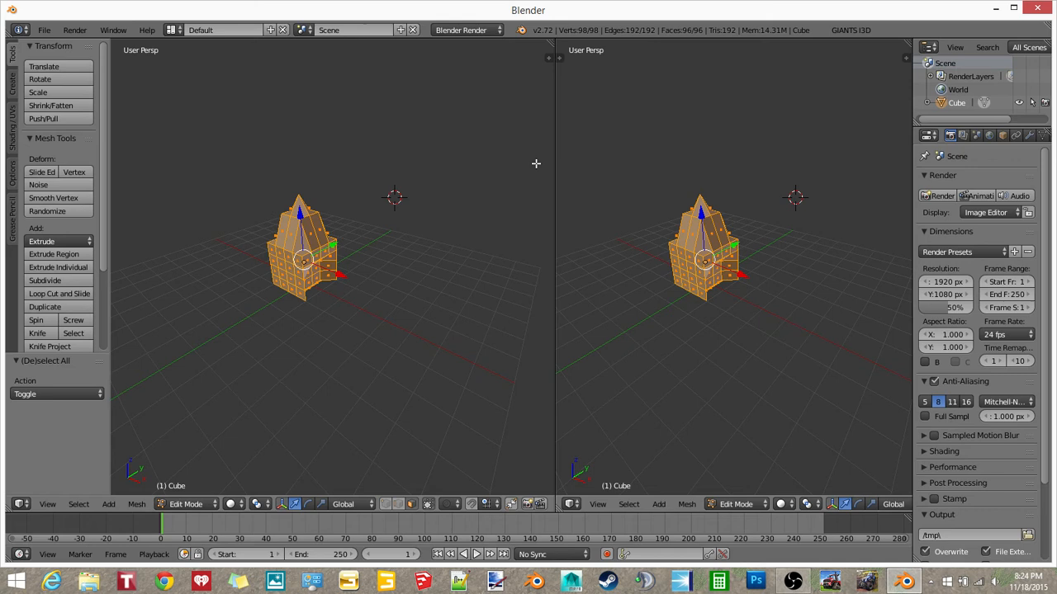
Turn the split-off view into the UV/Image Editor and create a blank 1024×1024 image.
click(568, 503)
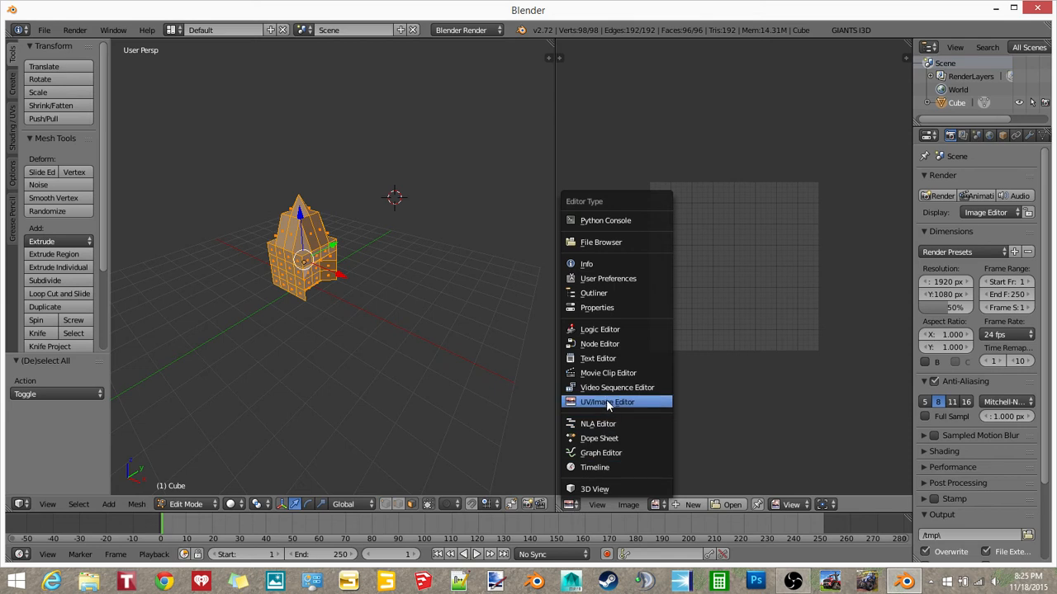
click(692, 505)
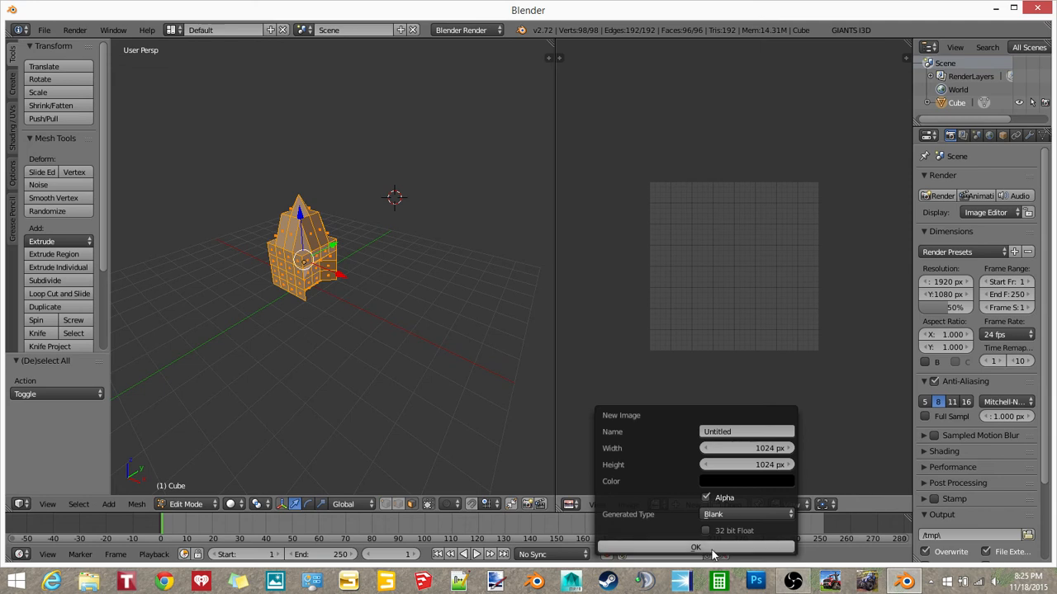
click(696, 547)
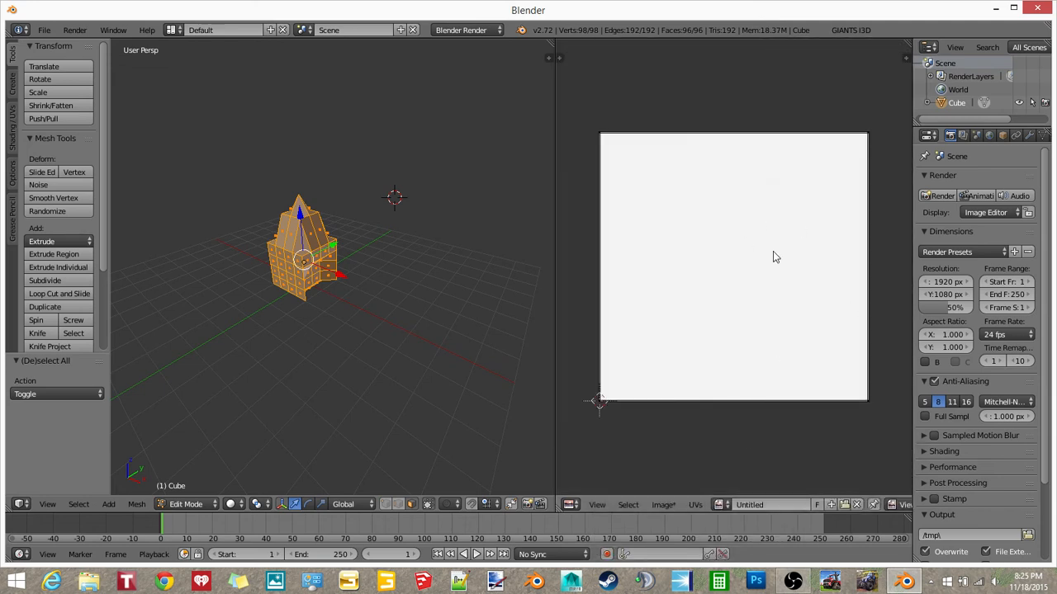
mouse_move(373, 312)
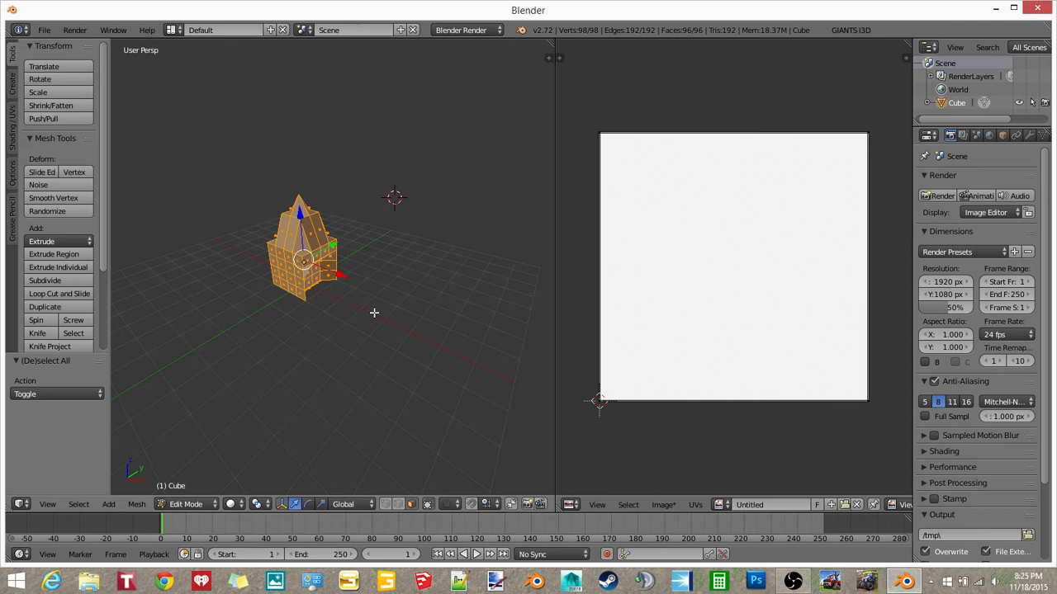
Unwrap the whole mesh with Smart UV Project onto the blank image.
key(u)
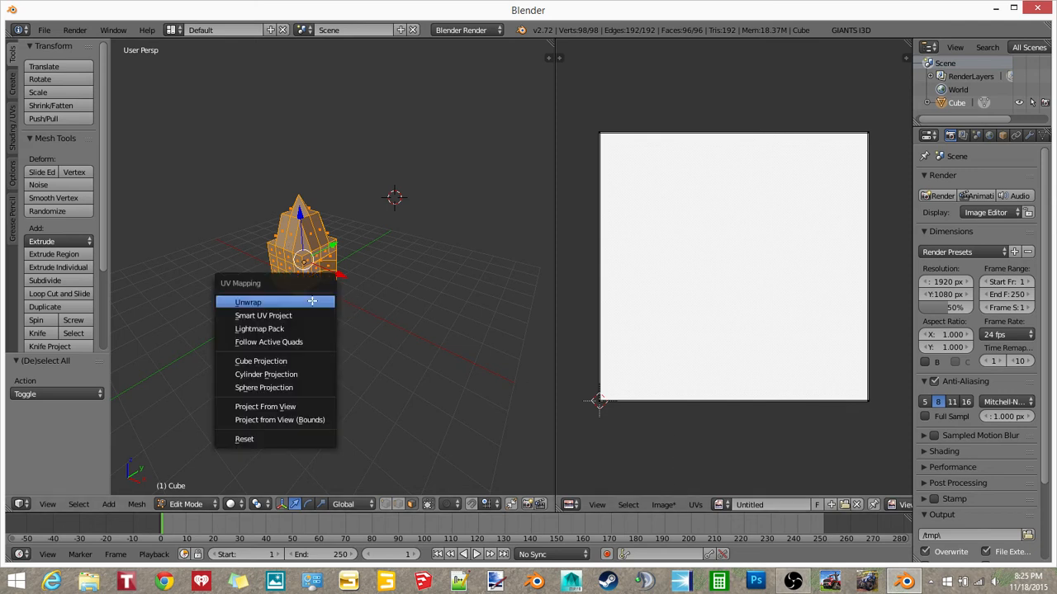
mouse_move(264, 316)
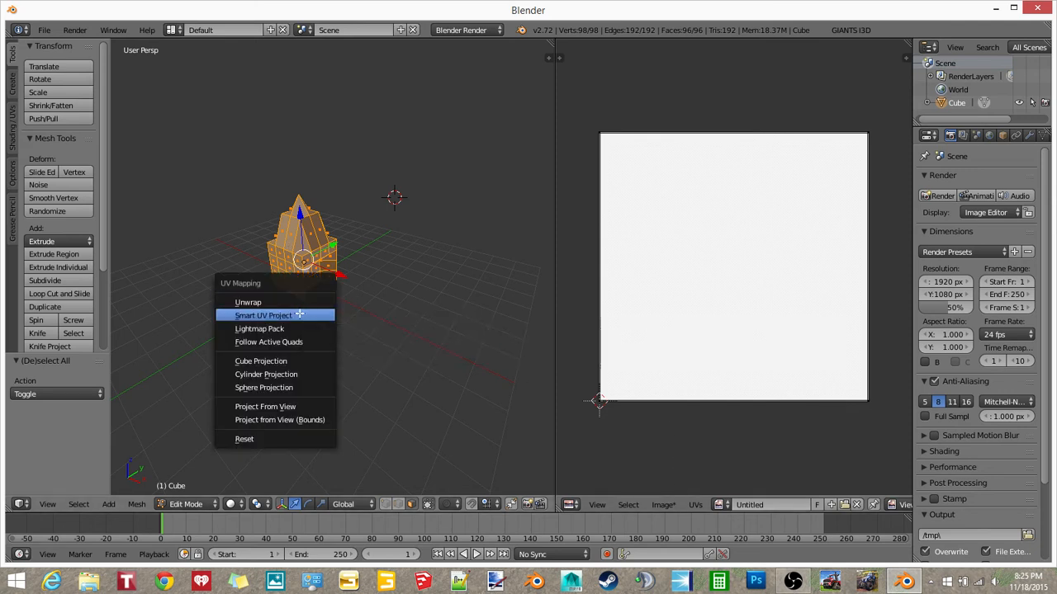
click(264, 314)
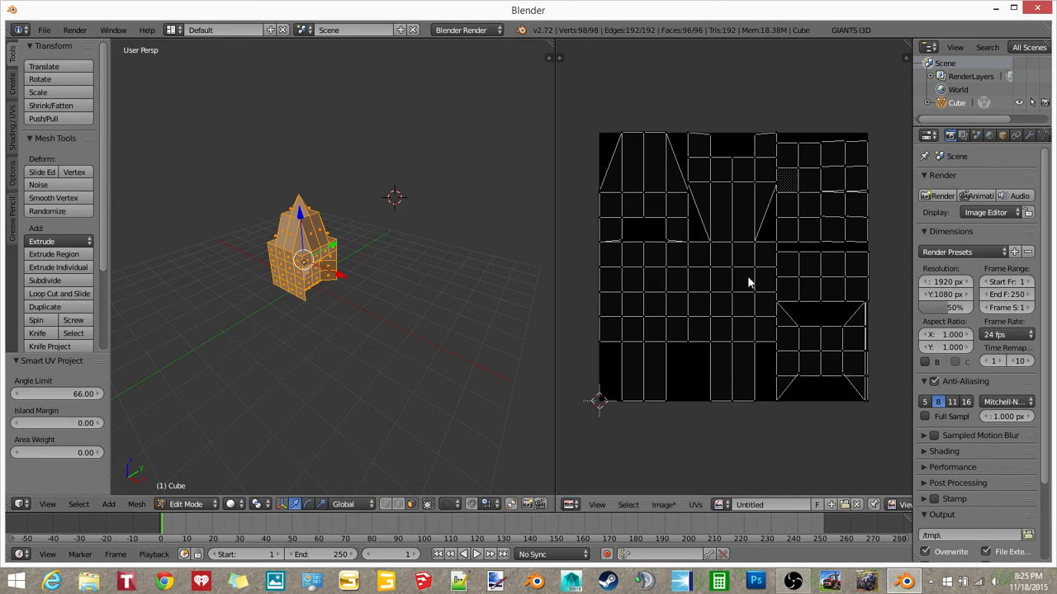
mouse_move(779, 385)
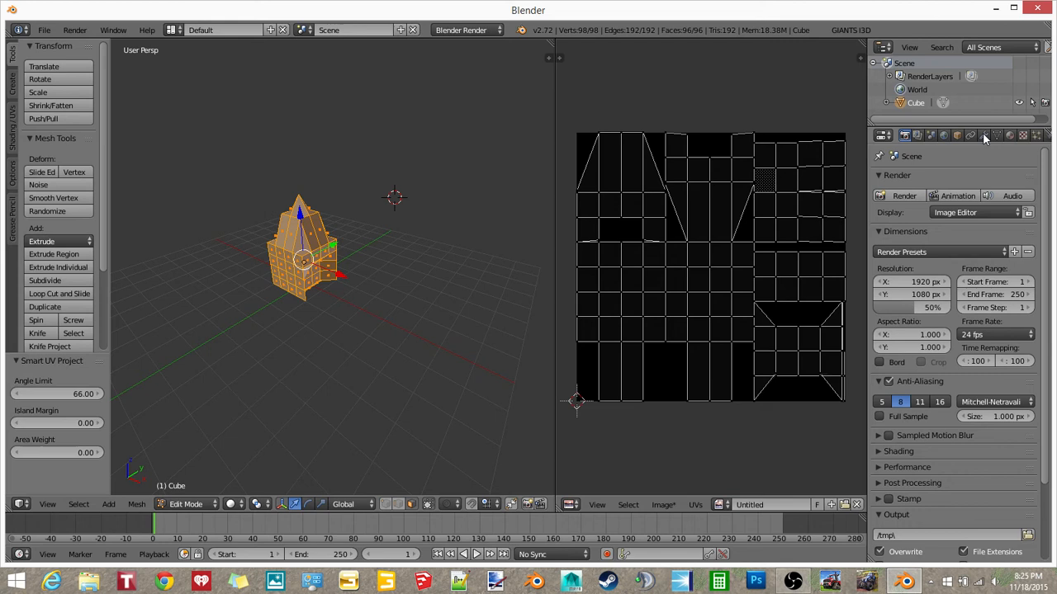
mouse_move(1010, 136)
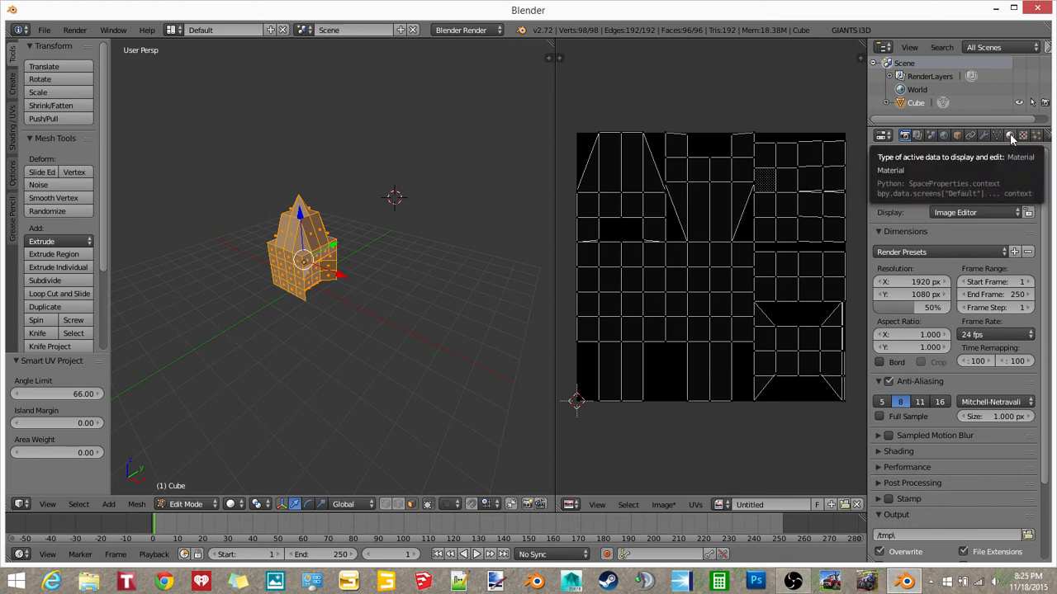
Create a new material for the cube with a green diffuse colour.
click(1009, 135)
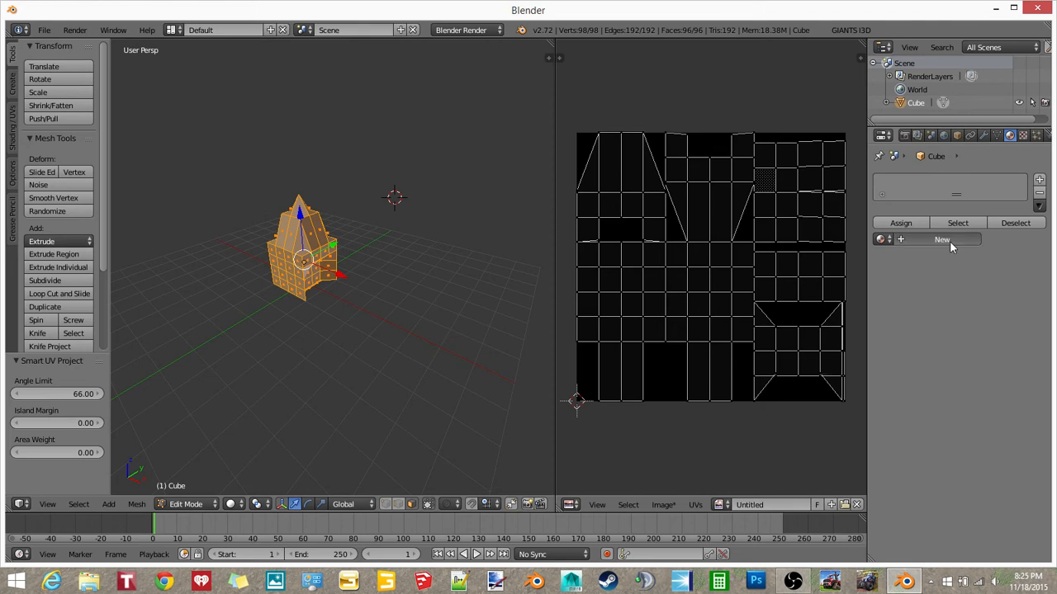
click(941, 239)
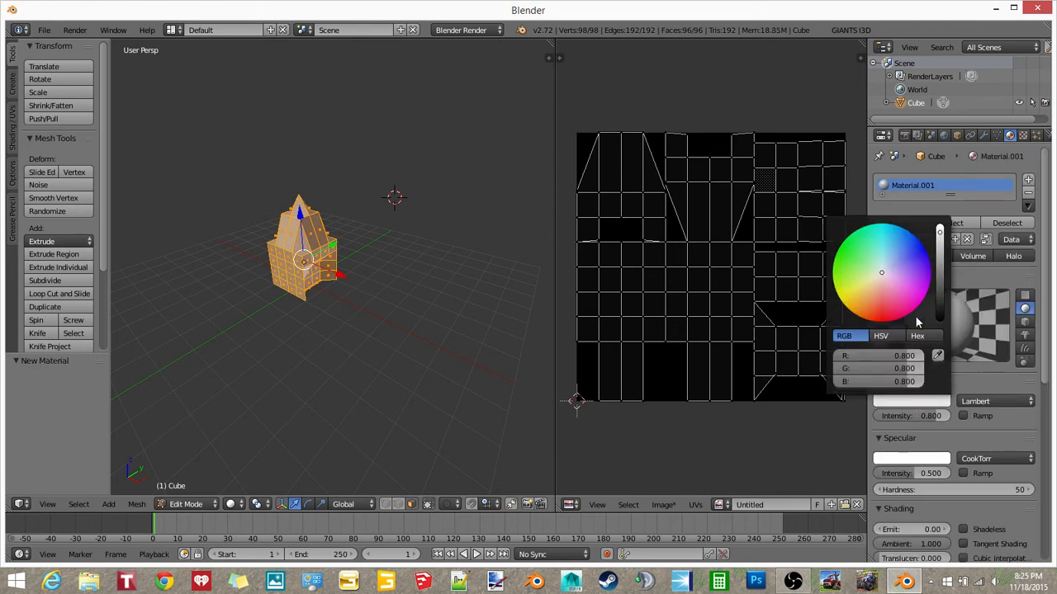
click(852, 271)
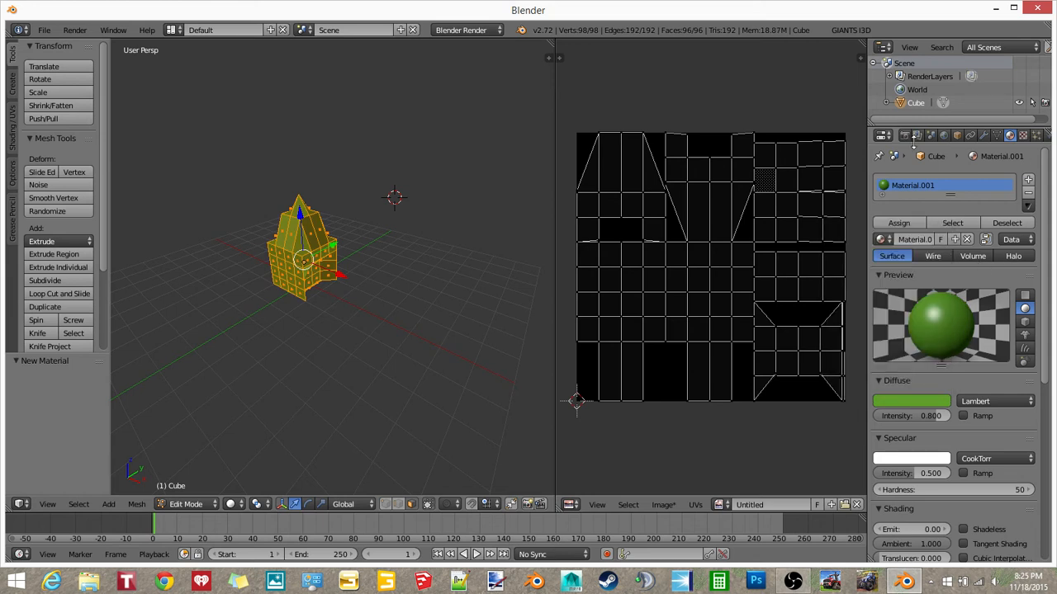
click(905, 136)
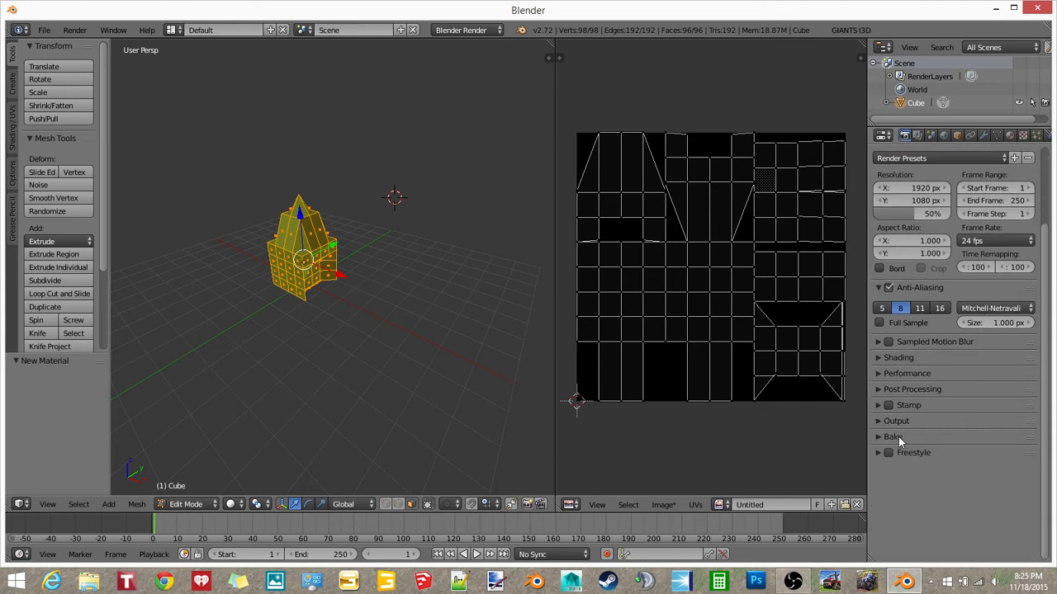
Set Bake Mode to Ambient Occlusion and bake it into the image's UV islands.
click(891, 436)
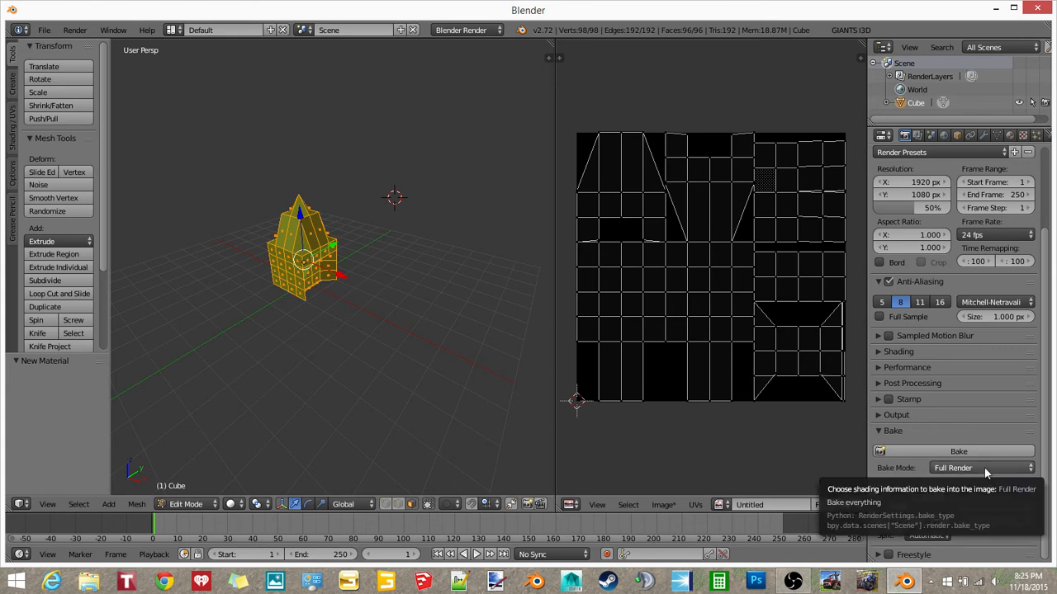
click(952, 469)
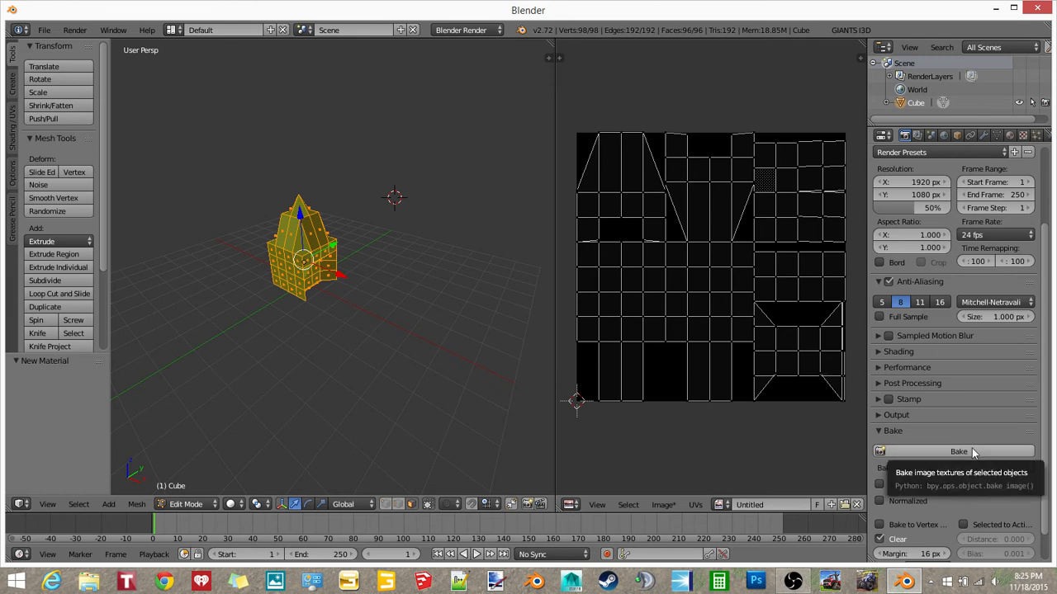
click(957, 451)
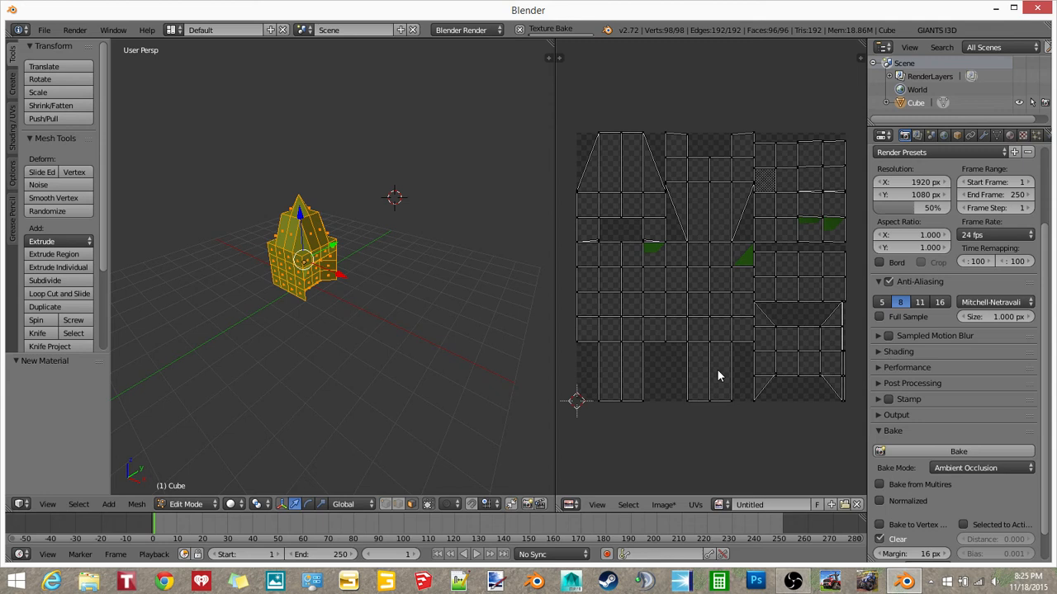
click(957, 451)
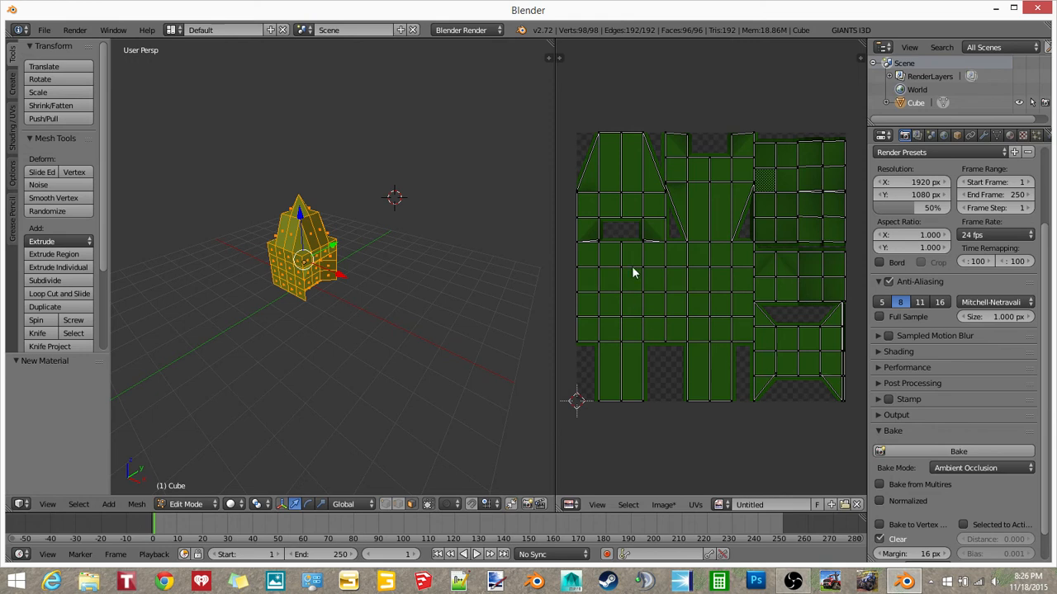
mouse_move(872, 142)
text(SampleAO)
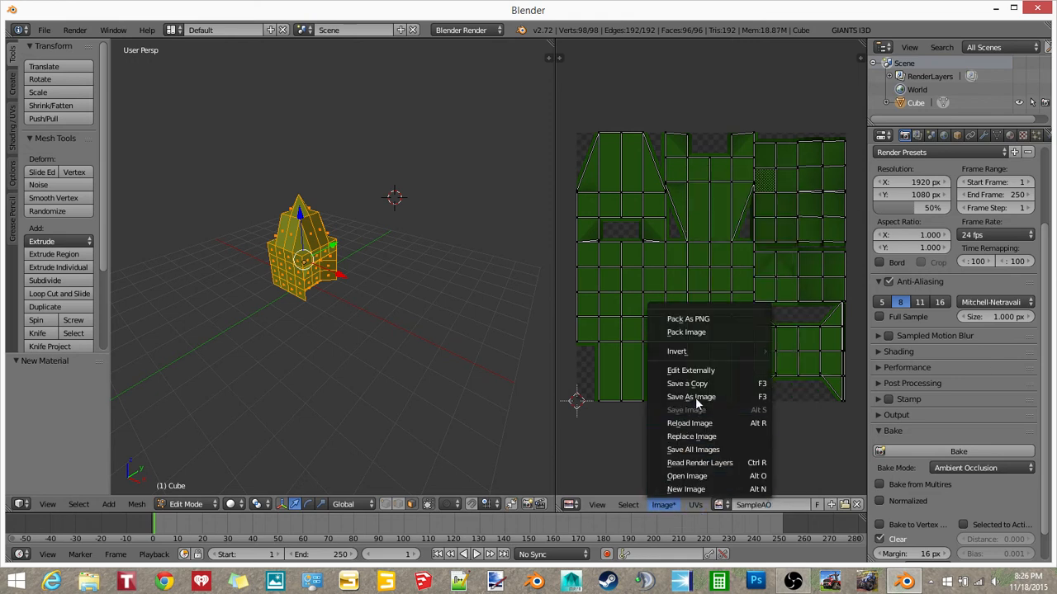
Save the baked texture as SampleAO.png inside New folder (3) on the desktop.
click(690, 396)
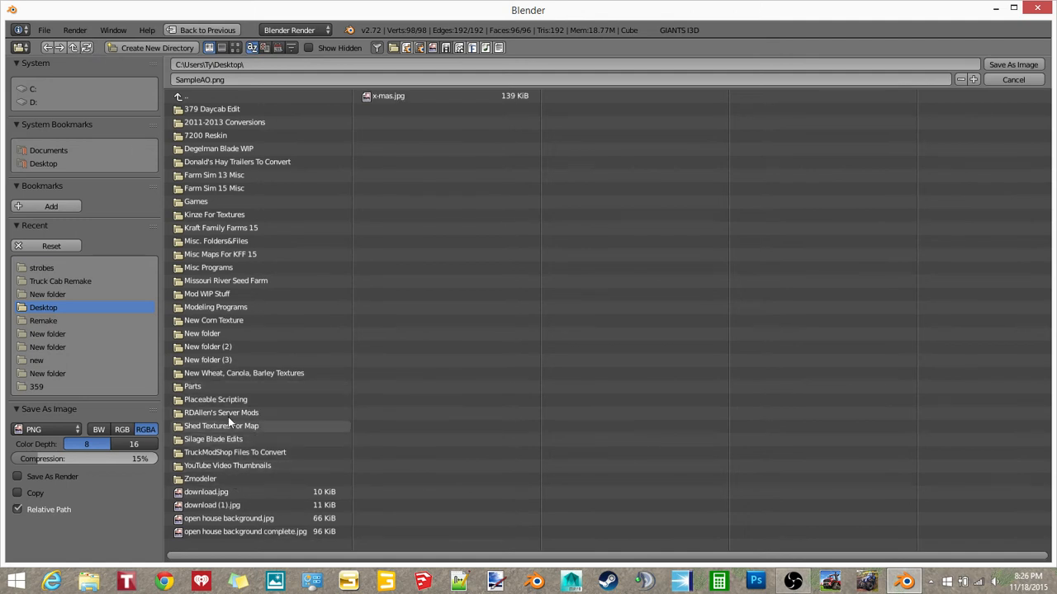
double_click(208, 359)
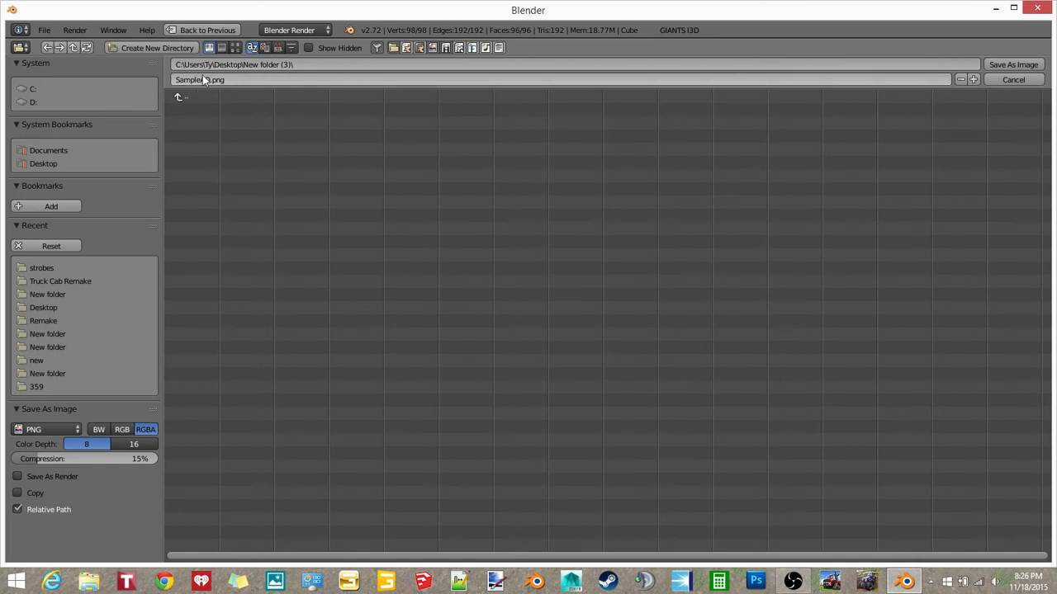
click(1014, 79)
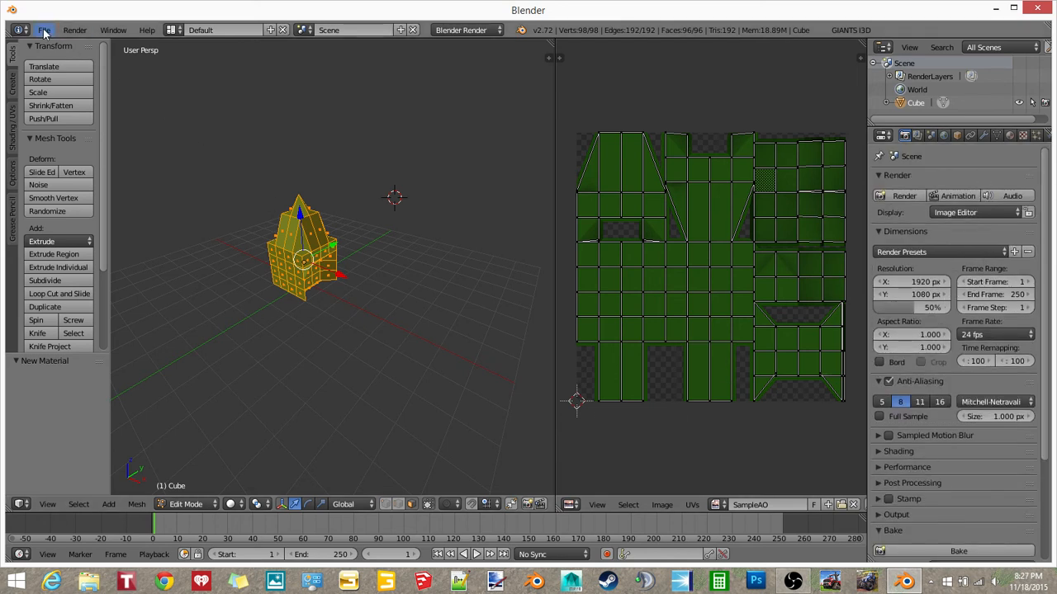
Export the scene as untitled.i3d via GIANTS i3D into New folder (3).
click(44, 30)
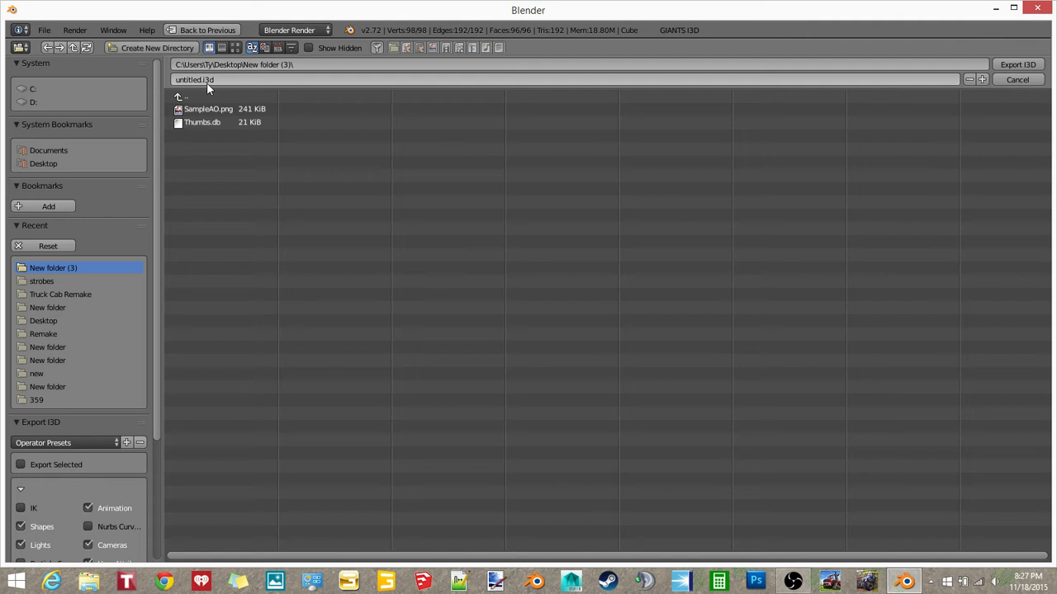
click(1017, 79)
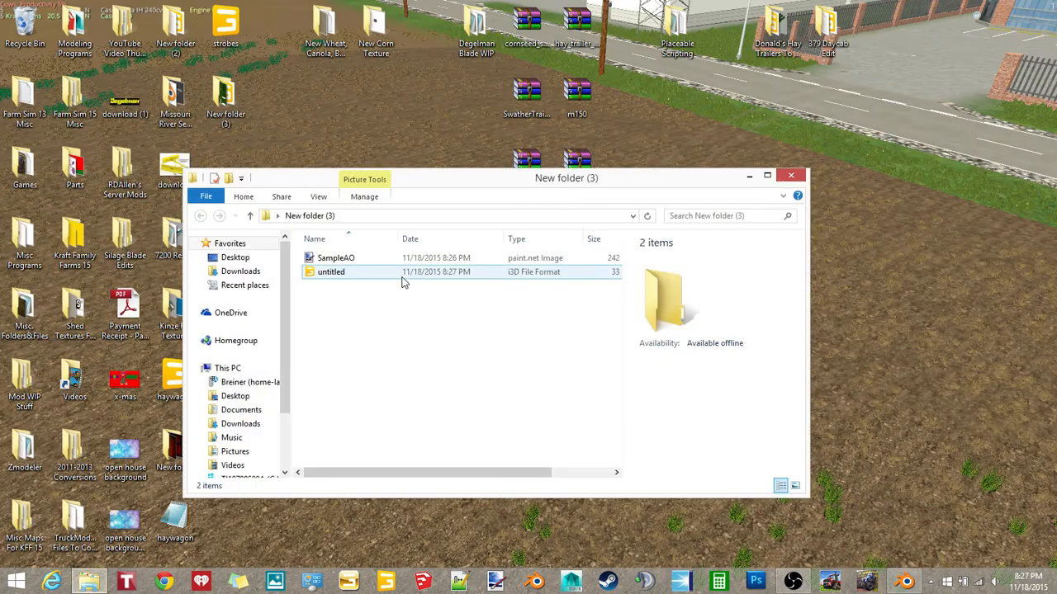
Show the export folder as large thumbnails and try untitled.i3d, dismissing the editor version prompt.
click(794, 486)
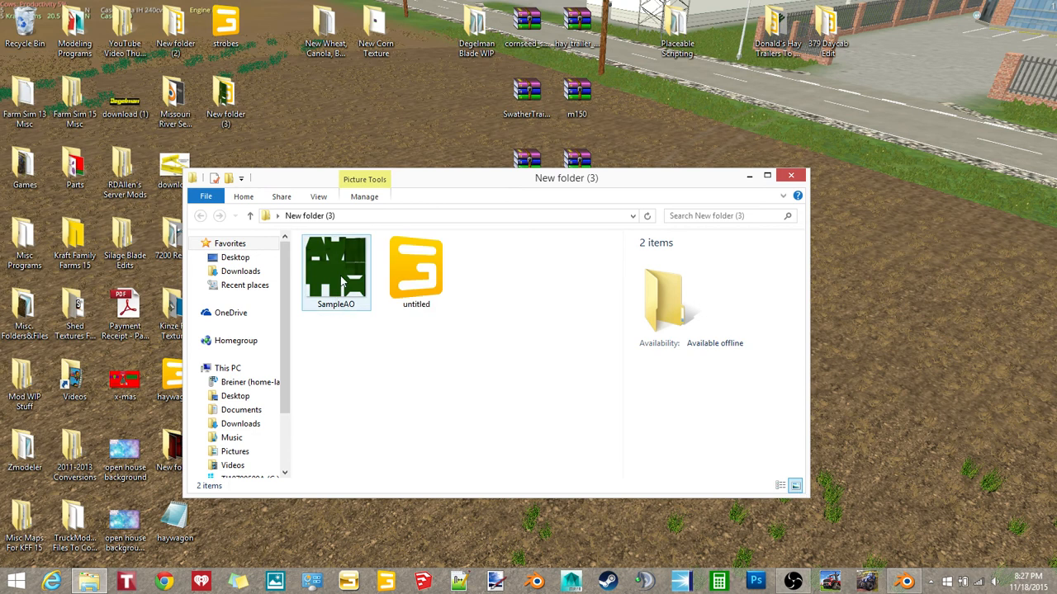
double_click(416, 271)
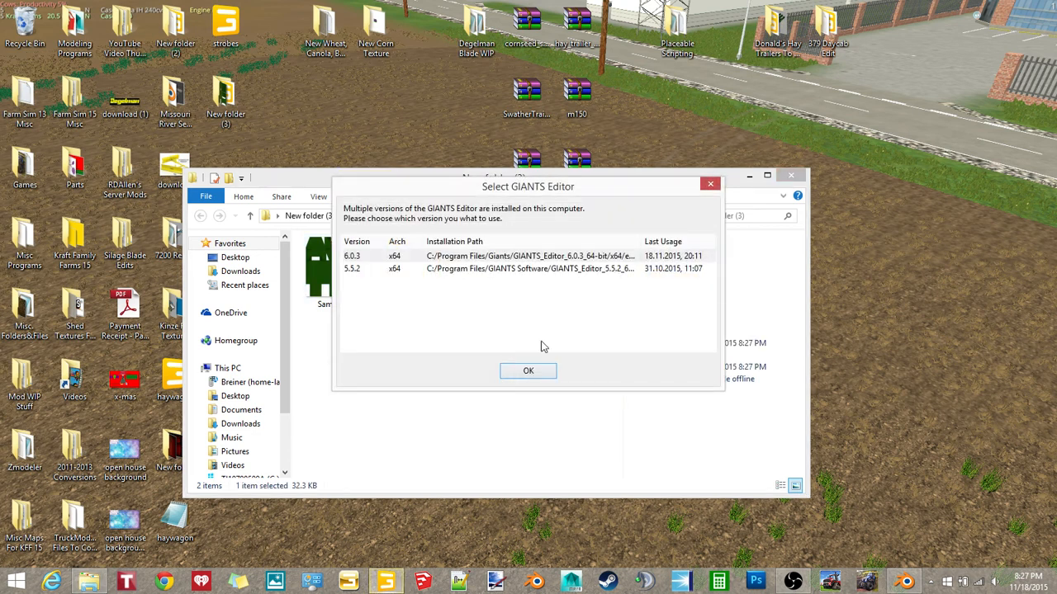
click(528, 369)
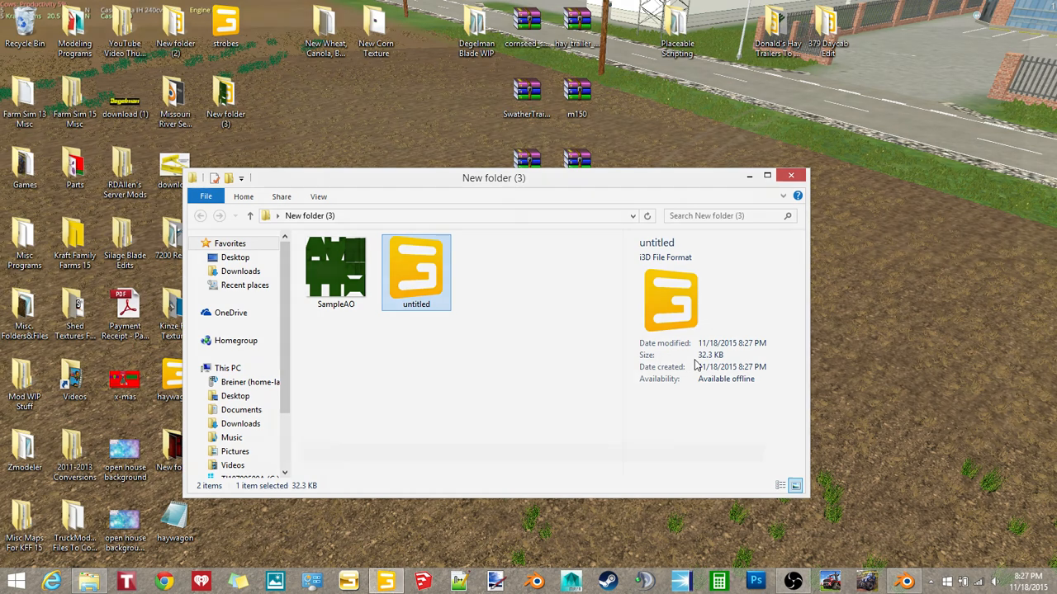
Retry opening untitled.i3d, dismissing the GIANTS Editor prompts, and return to Blender.
double_click(416, 271)
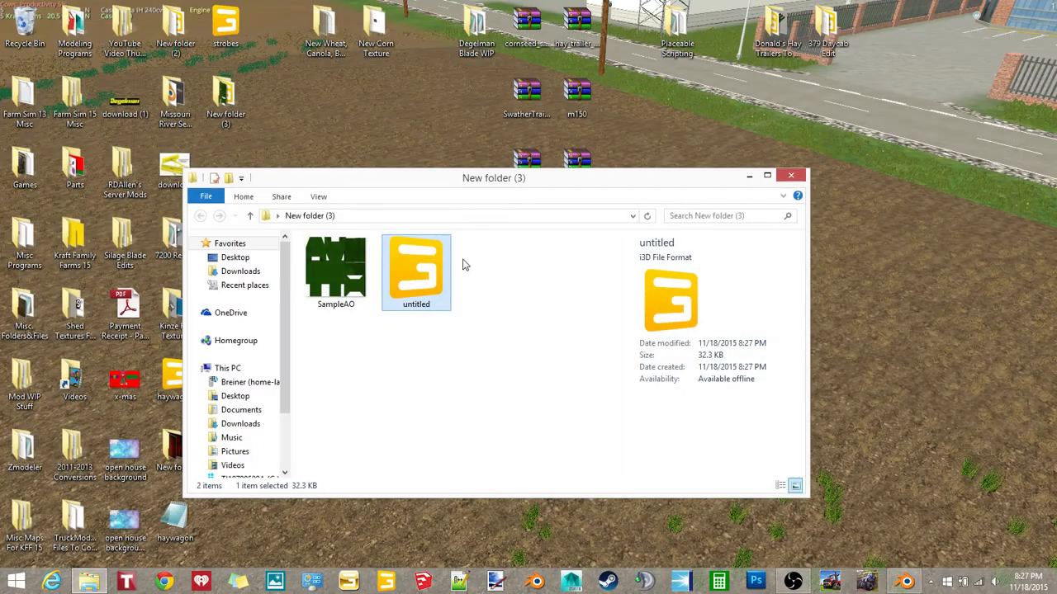
click(432, 453)
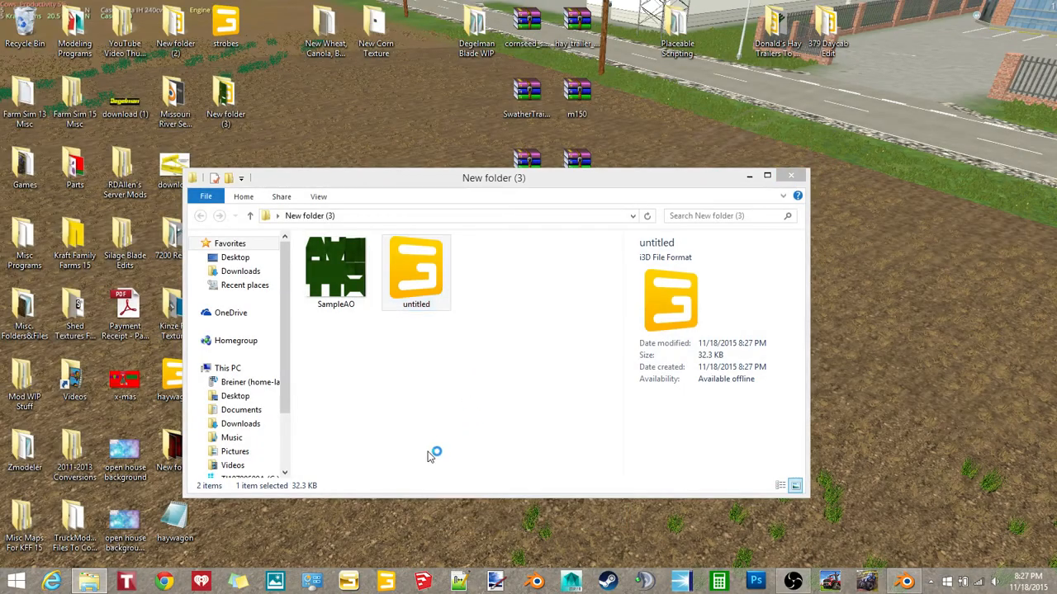
double_click(416, 273)
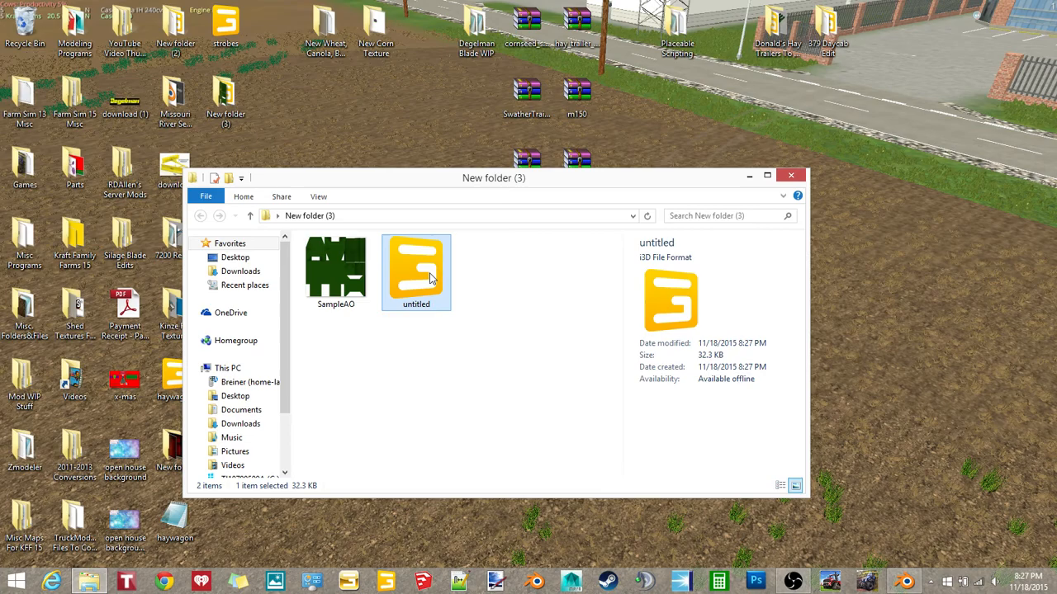
click(905, 581)
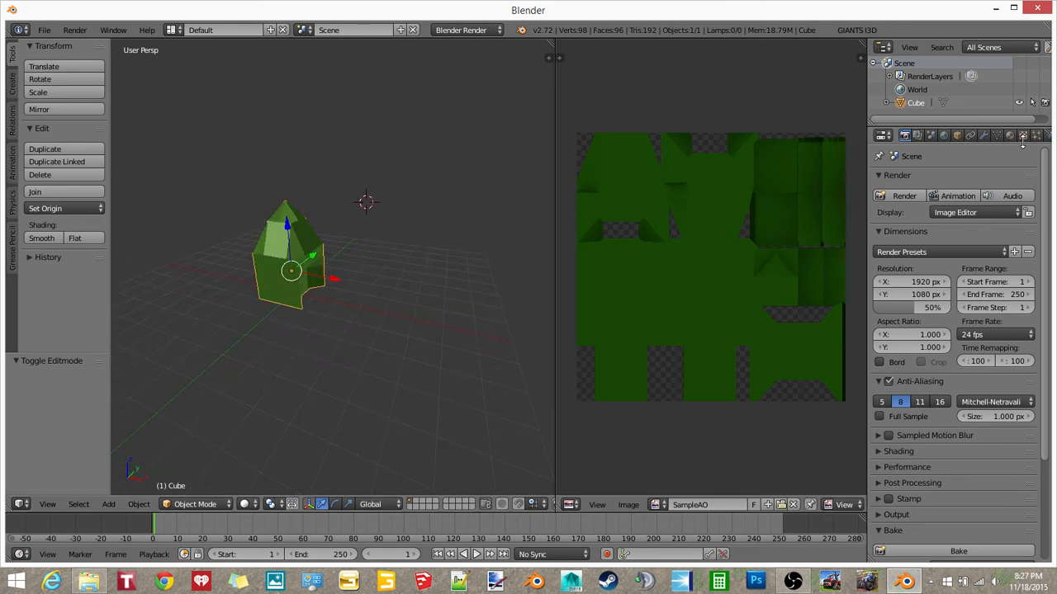
Add a new image texture to the material and load SampleAO.png from New folder (3).
click(1023, 135)
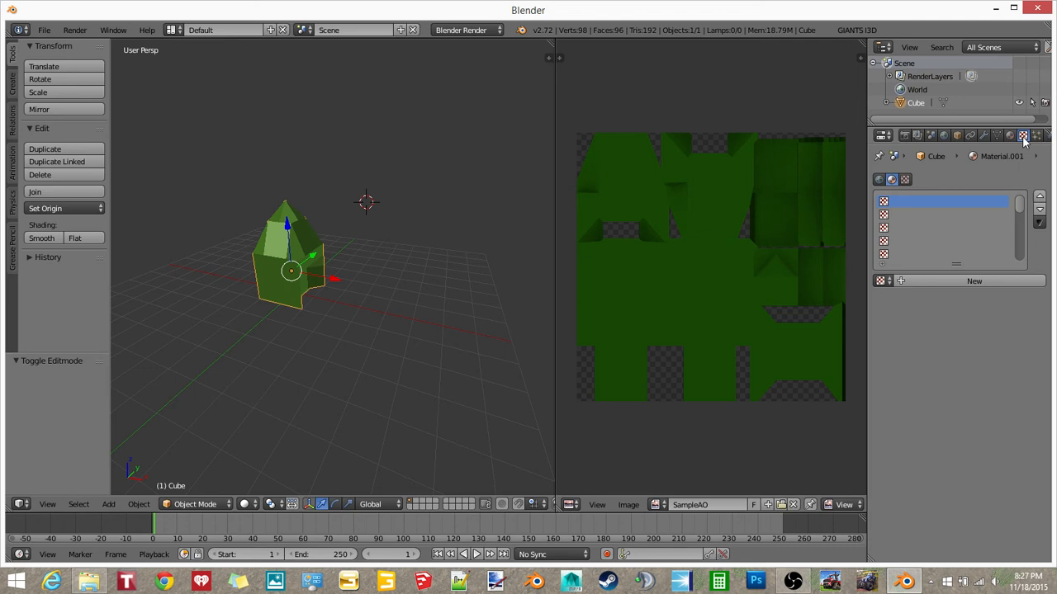
click(1023, 135)
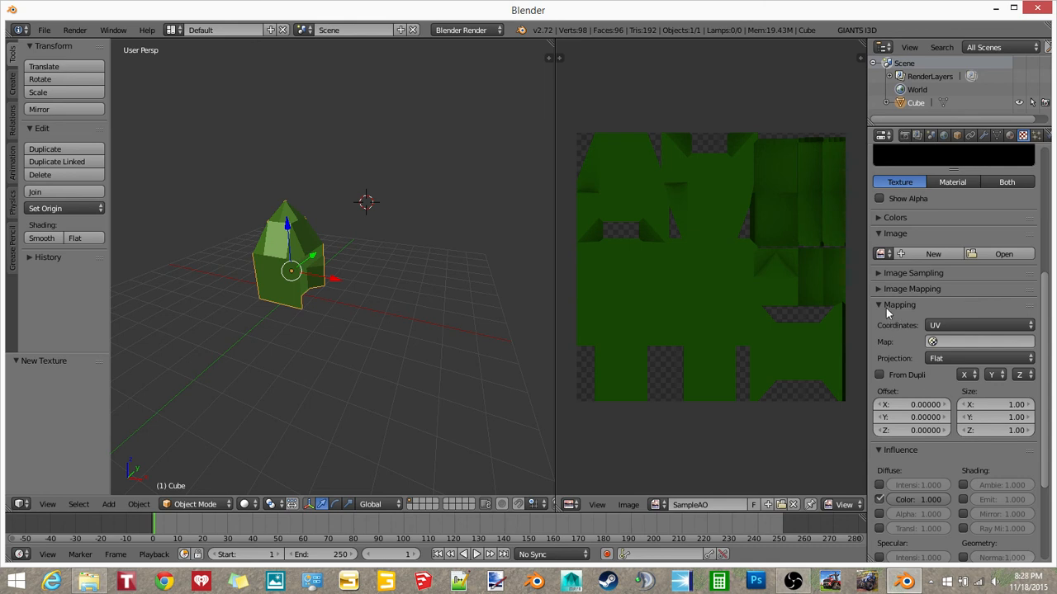
click(977, 324)
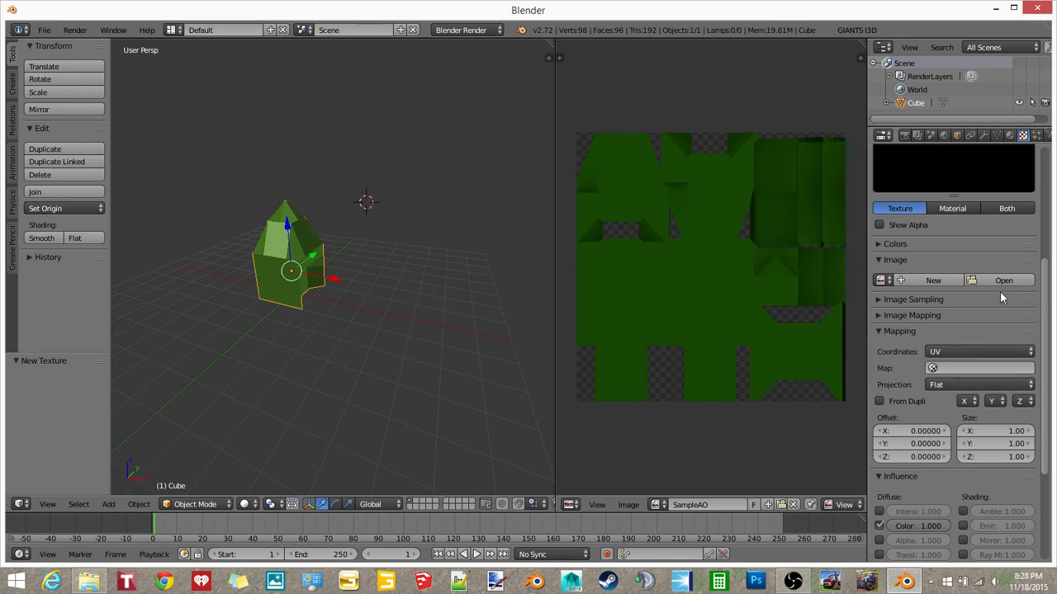
click(1004, 280)
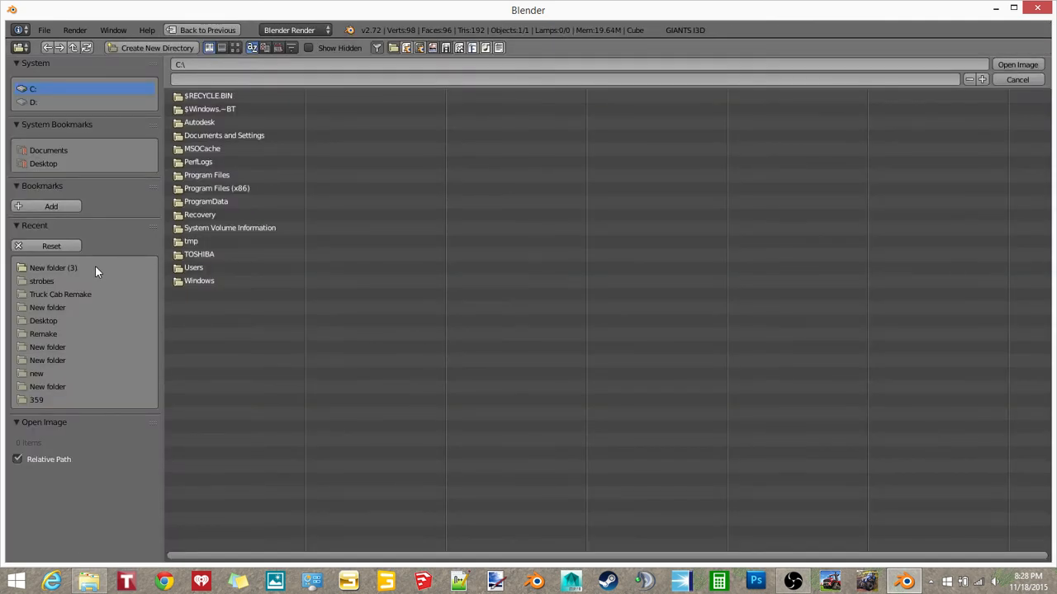
double_click(52, 268)
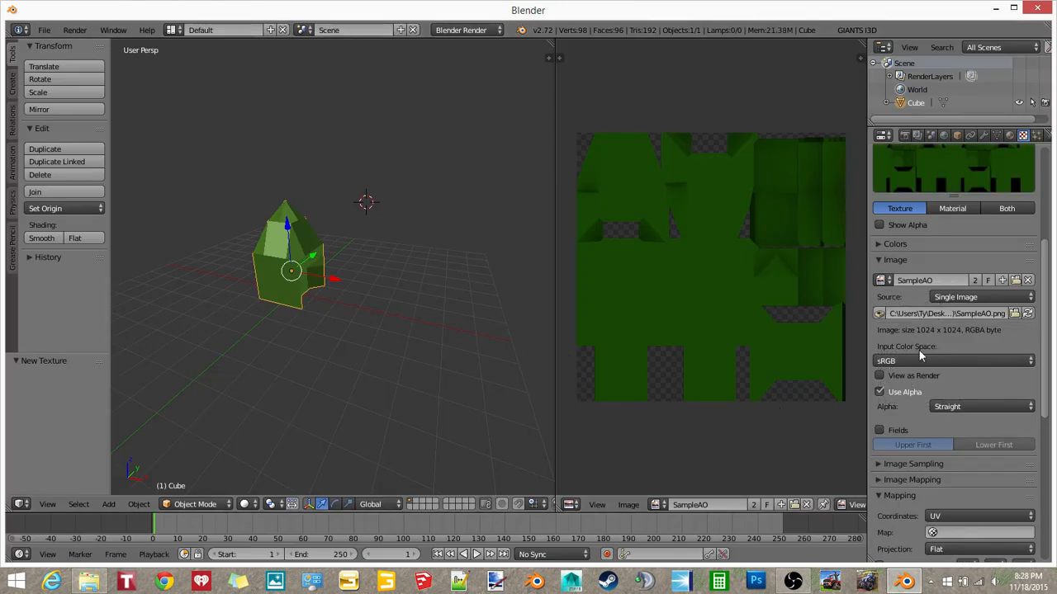
Re-export the scene as i3D over untitled.i3d in New folder (3).
click(43, 30)
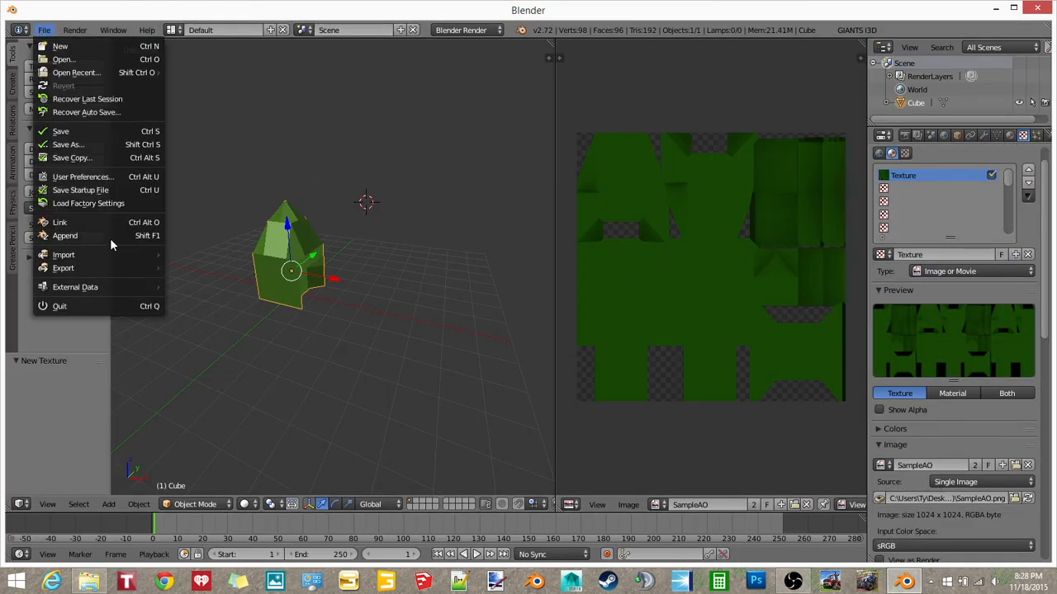
click(63, 268)
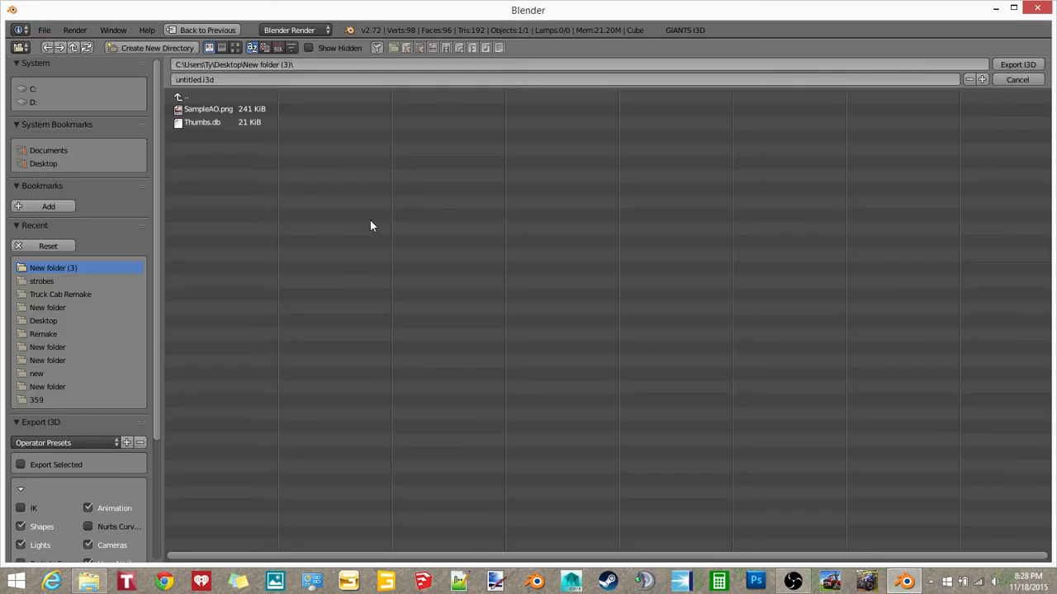
click(1017, 79)
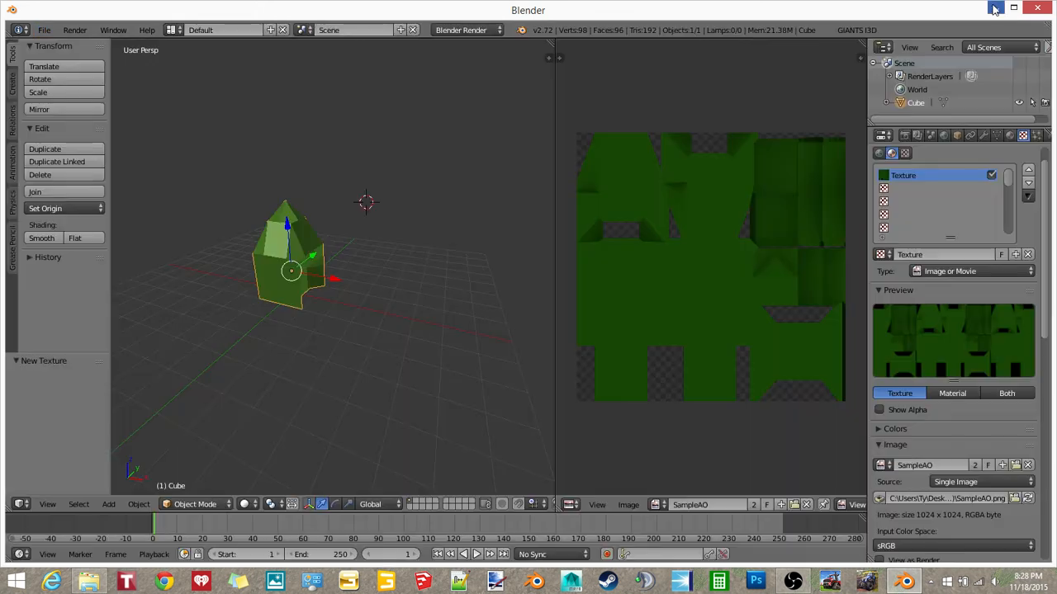
right_click(416, 267)
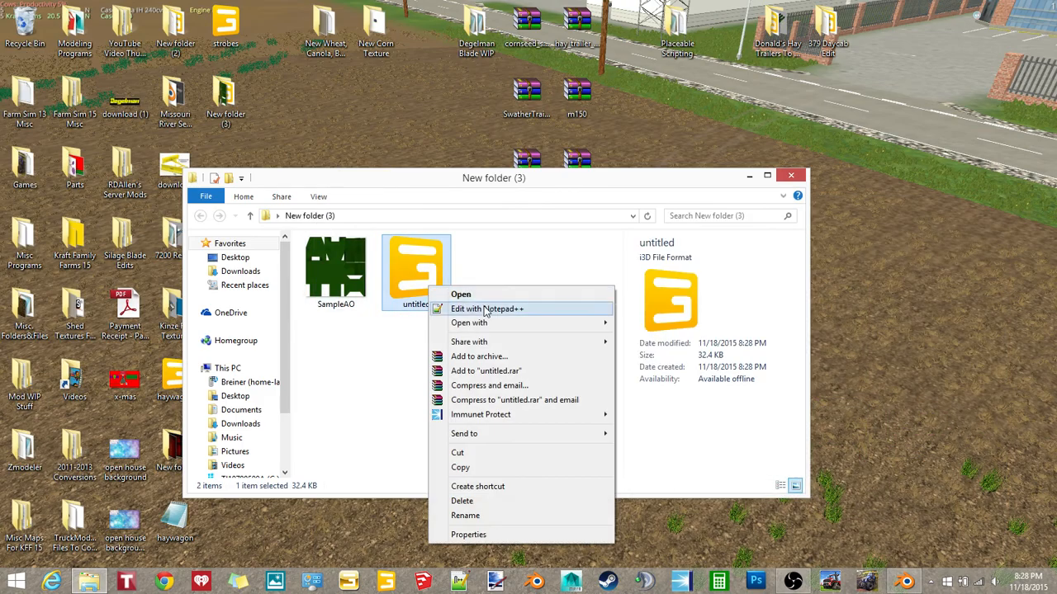
Edit untitled.i3d in Notepad++ so the texture filename reads just SampleAO.png, and save it.
click(485, 309)
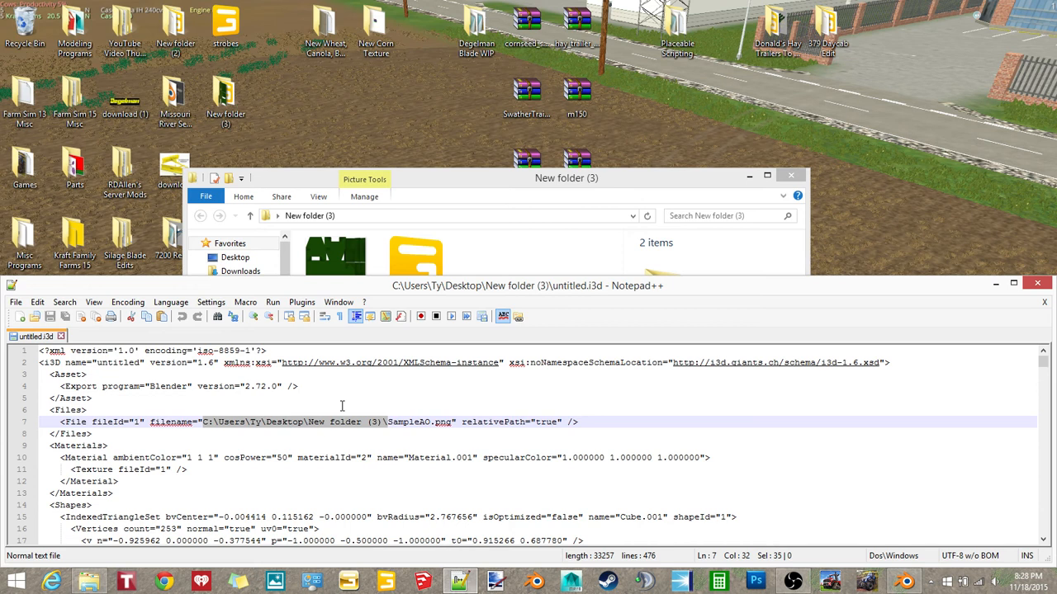
click(416, 267)
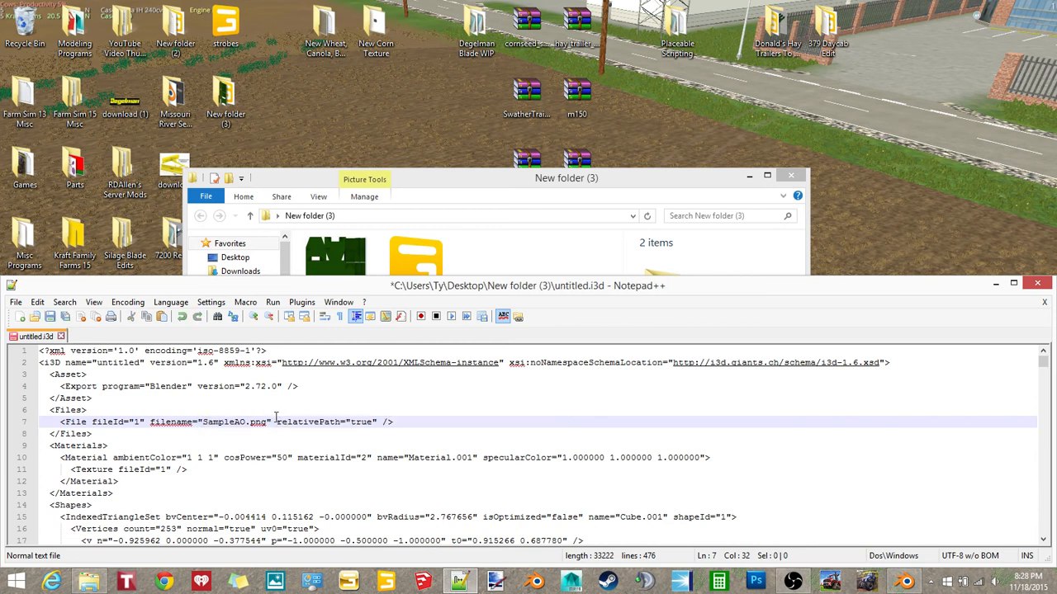
click(15, 302)
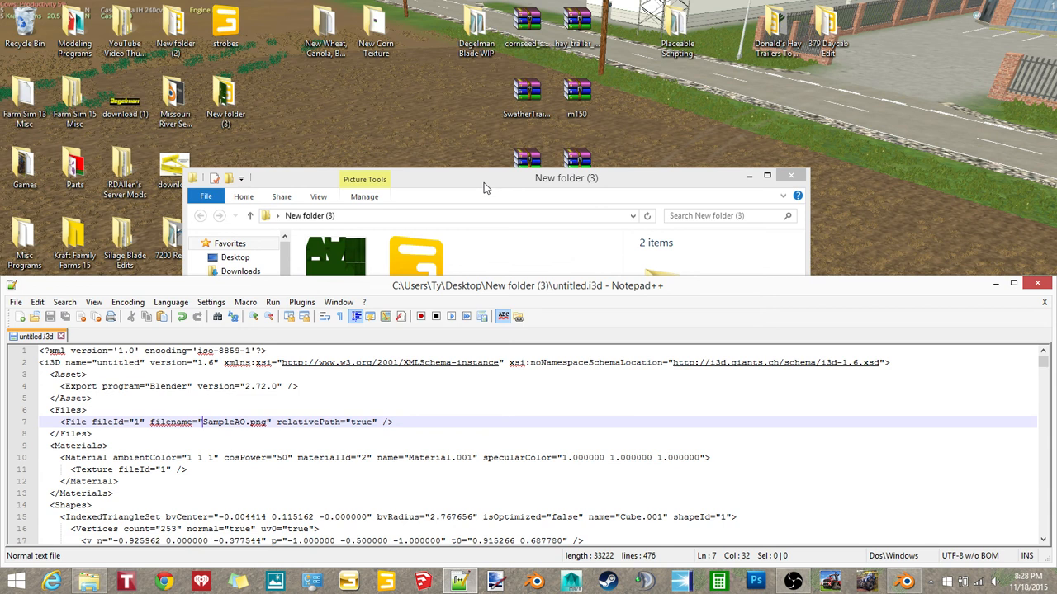
mouse_move(551, 347)
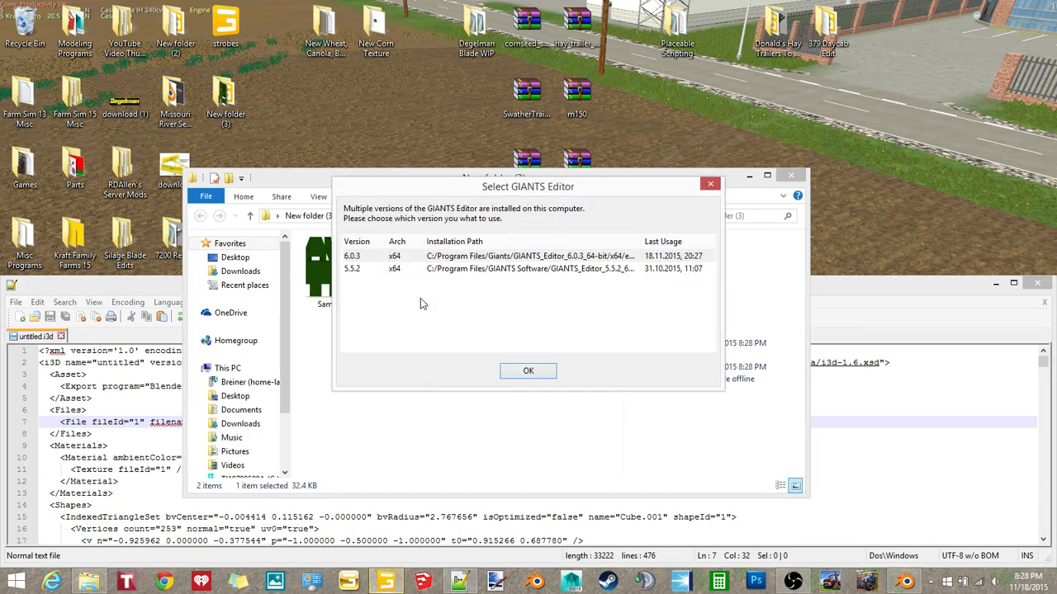
Confirm GIANTS Editor version 6.0.3 to open the edited untitled.i3d.
click(528, 369)
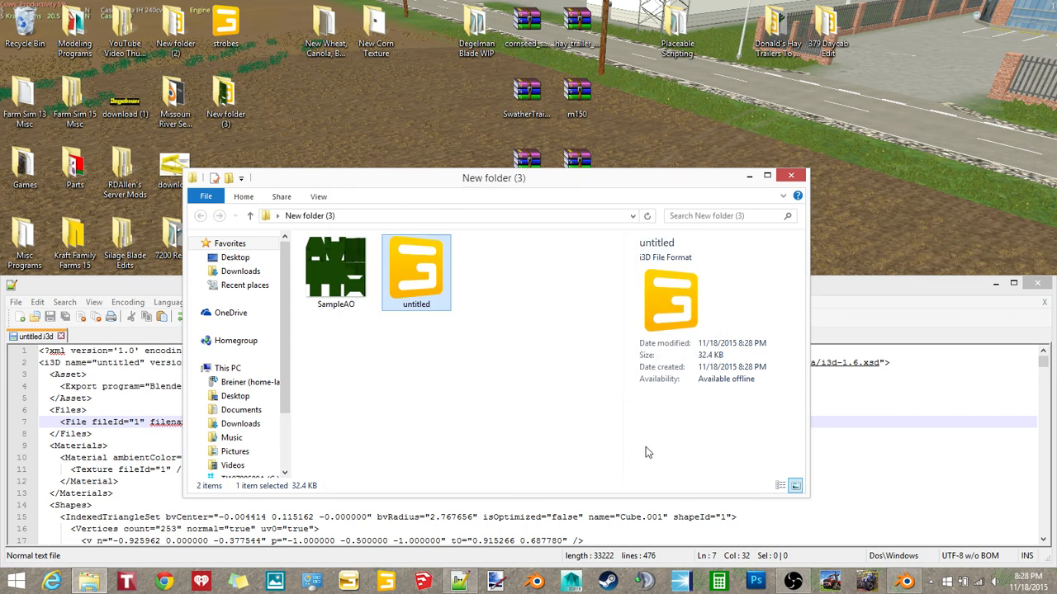
mouse_move(499, 392)
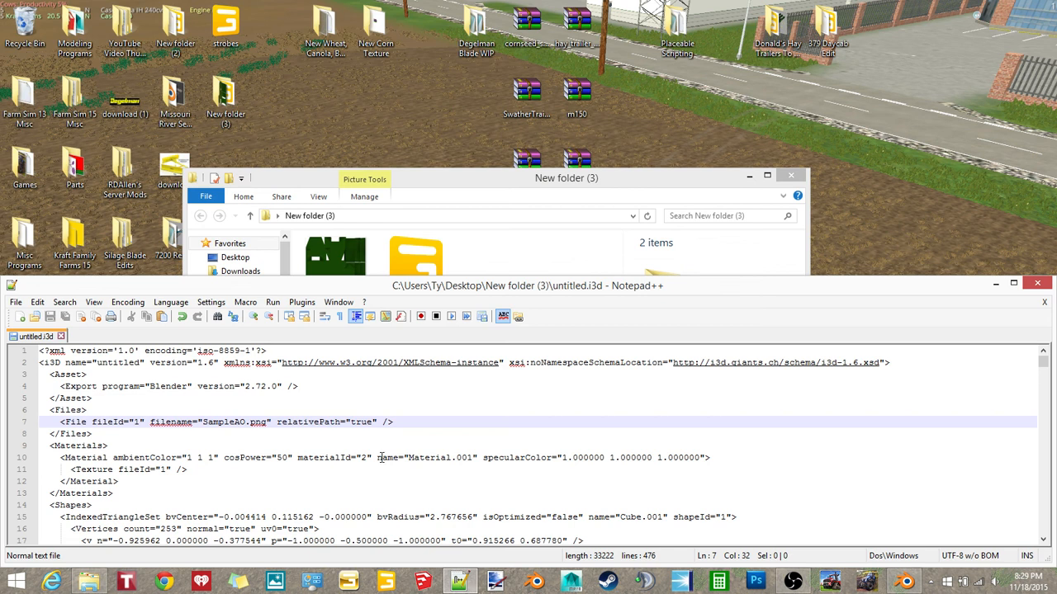
mouse_move(377, 496)
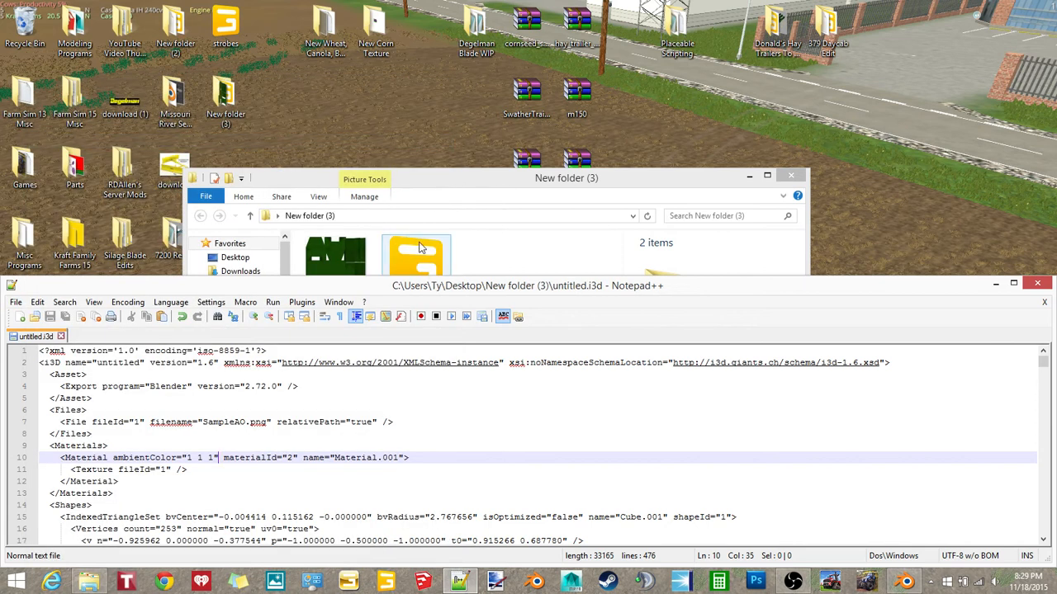
From the project folder, open untitled.i3d in GIANTS Editor.
click(416, 264)
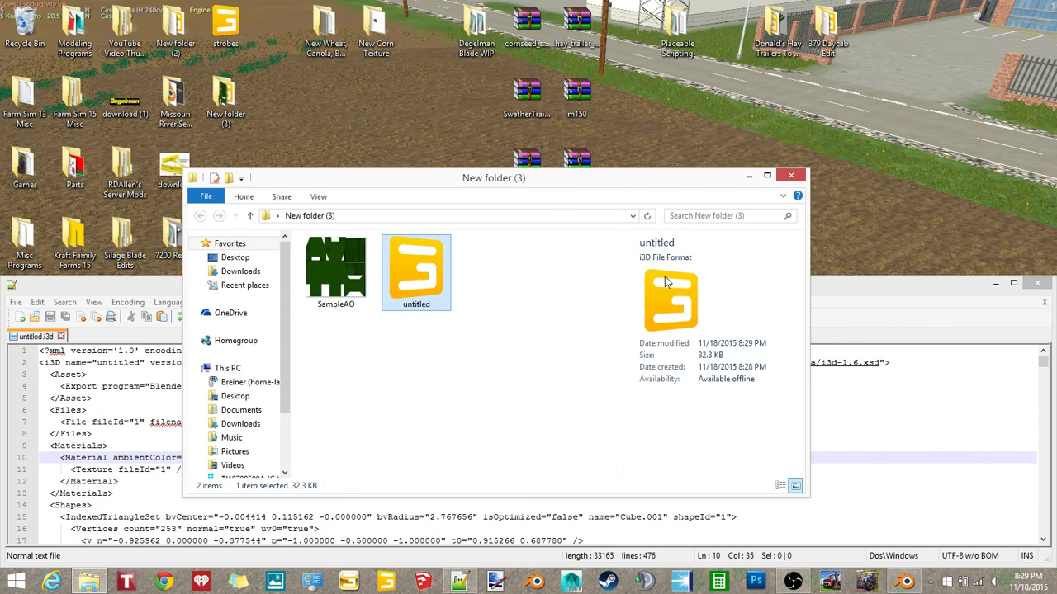
double_click(416, 268)
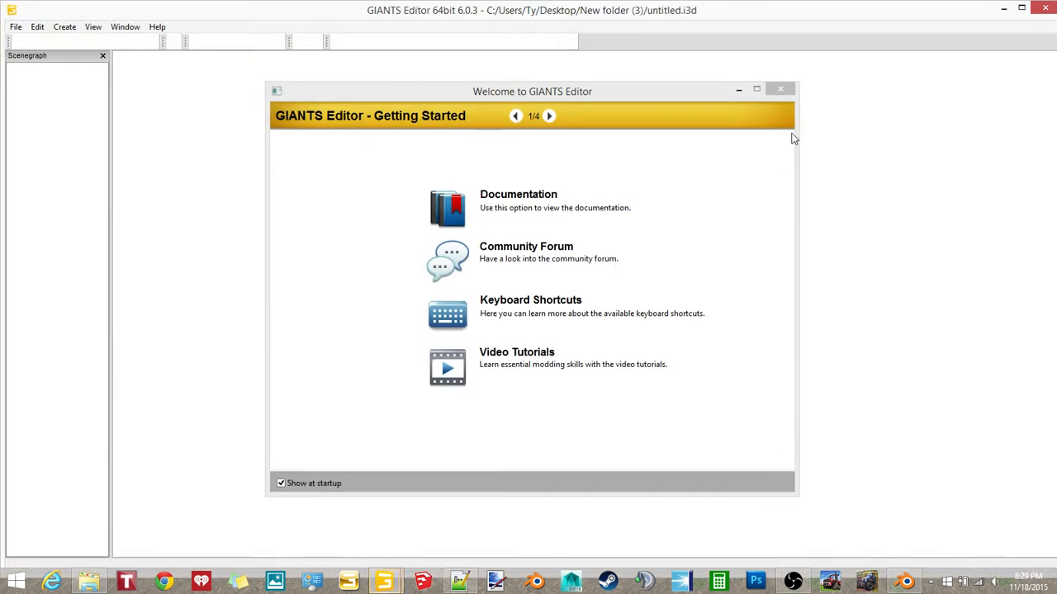
Dismiss the welcome window, view the green cube, and close GIANTS Editor without saving.
click(779, 89)
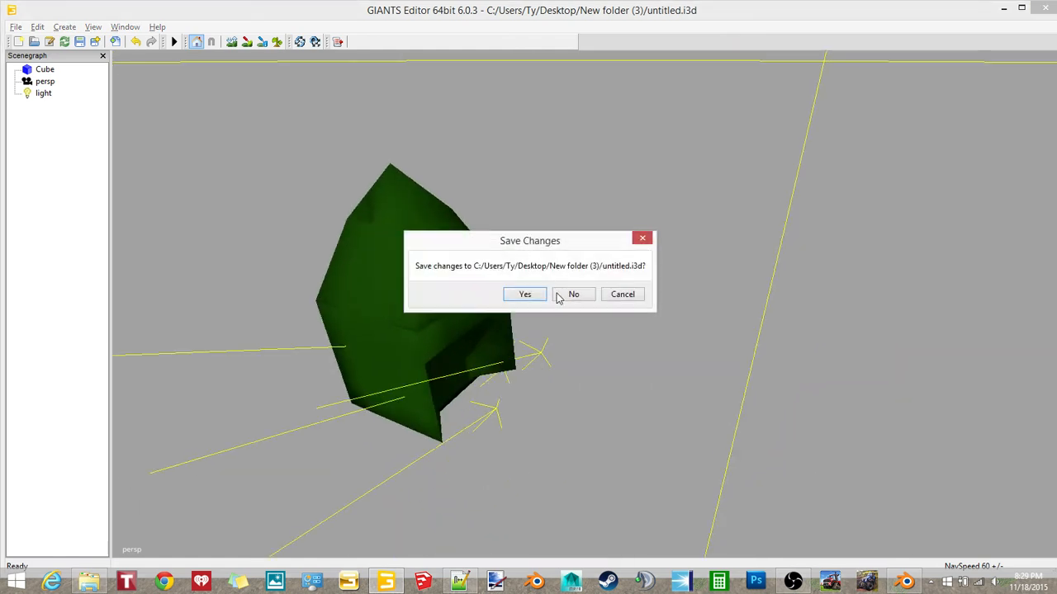
click(572, 294)
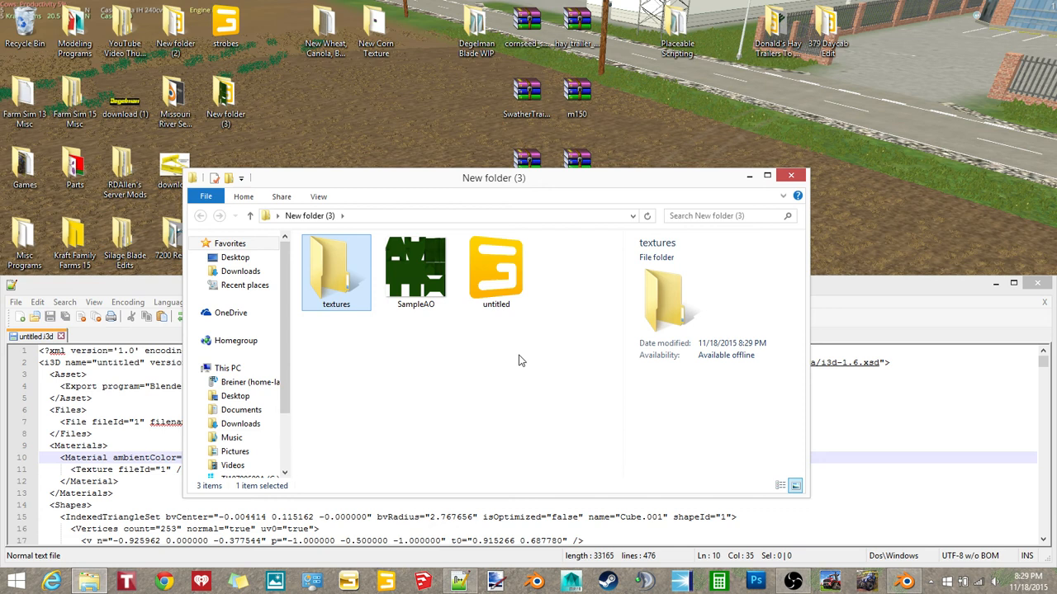
Move SampleAO.png into the textures folder and change the i3d's filename to textures/SampleAO.png.
click(416, 273)
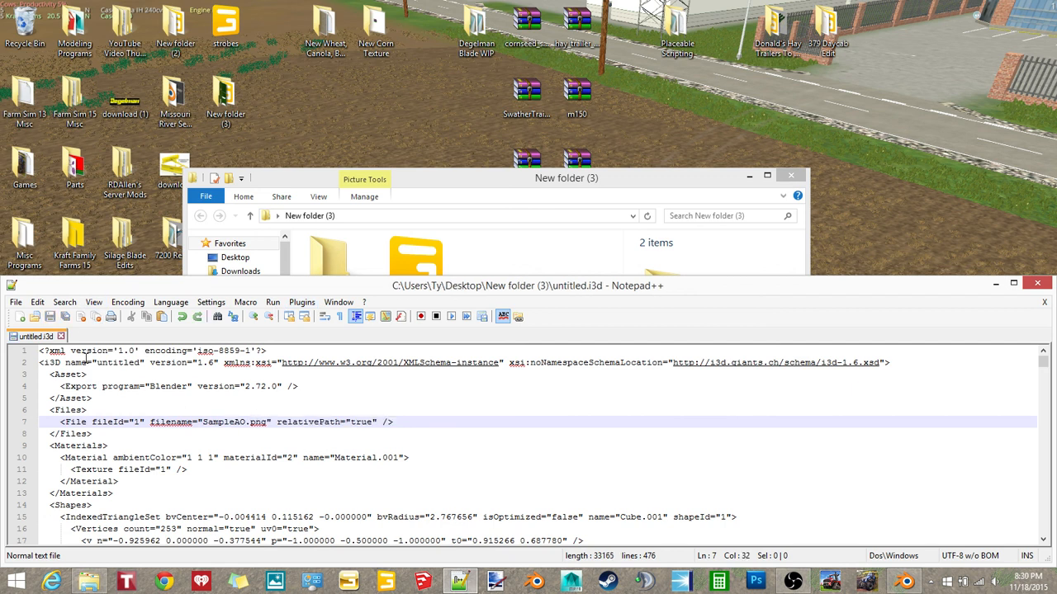
click(15, 302)
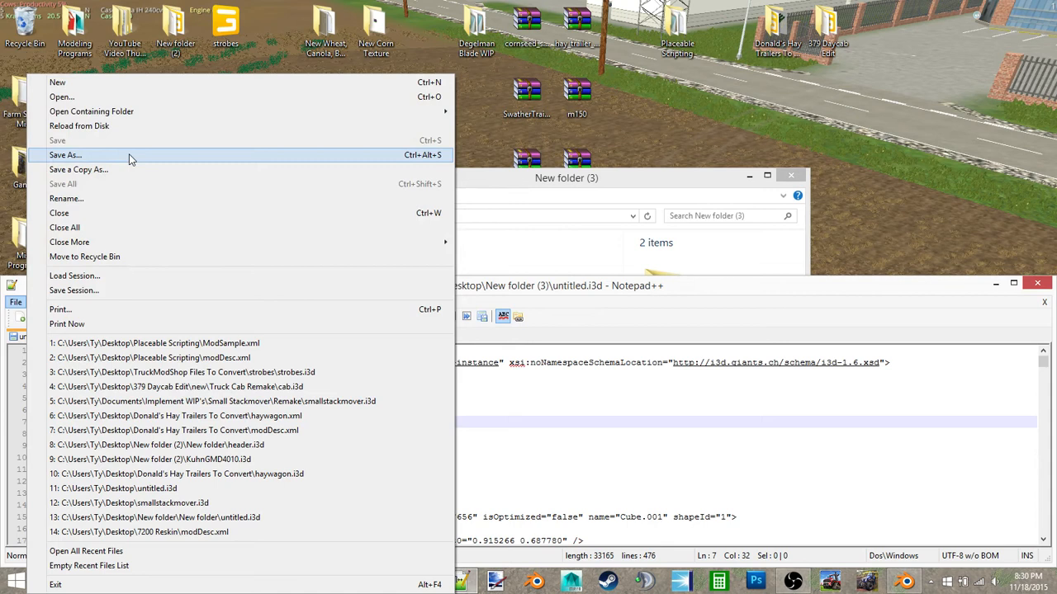
click(66, 155)
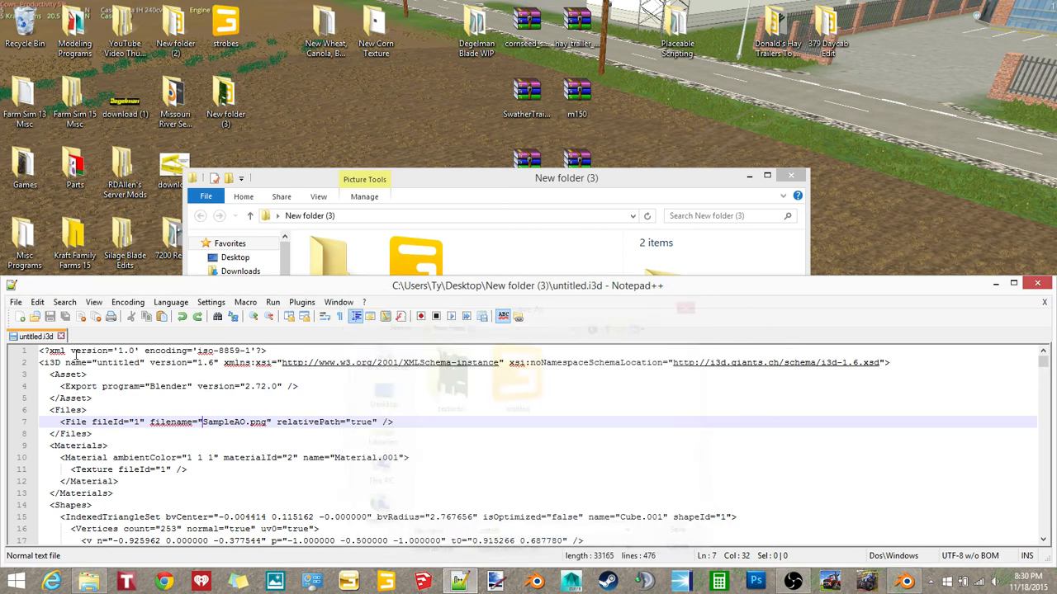
click(14, 300)
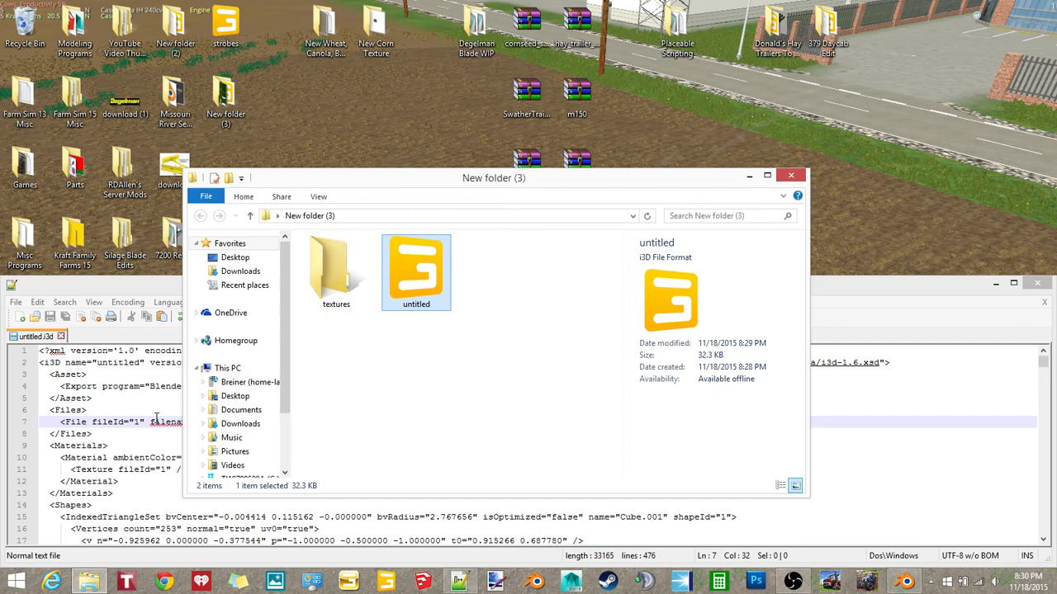
double_click(416, 272)
text(textures/)
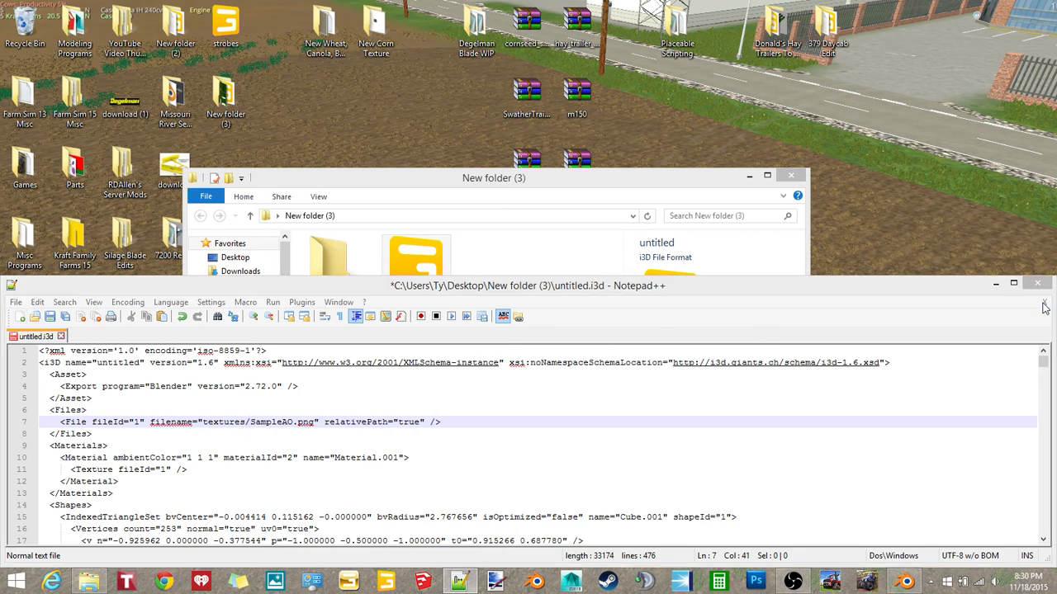
Close Notepad++ saving untitled.i3d, dismiss the version prompt, and select SampleAO in the textures folder.
click(60, 337)
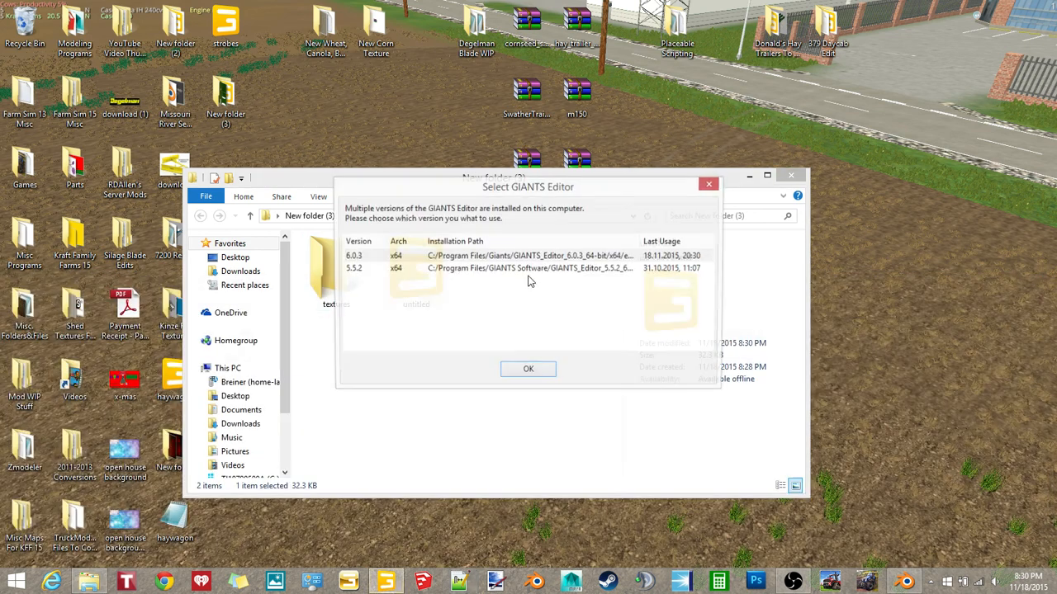
click(528, 369)
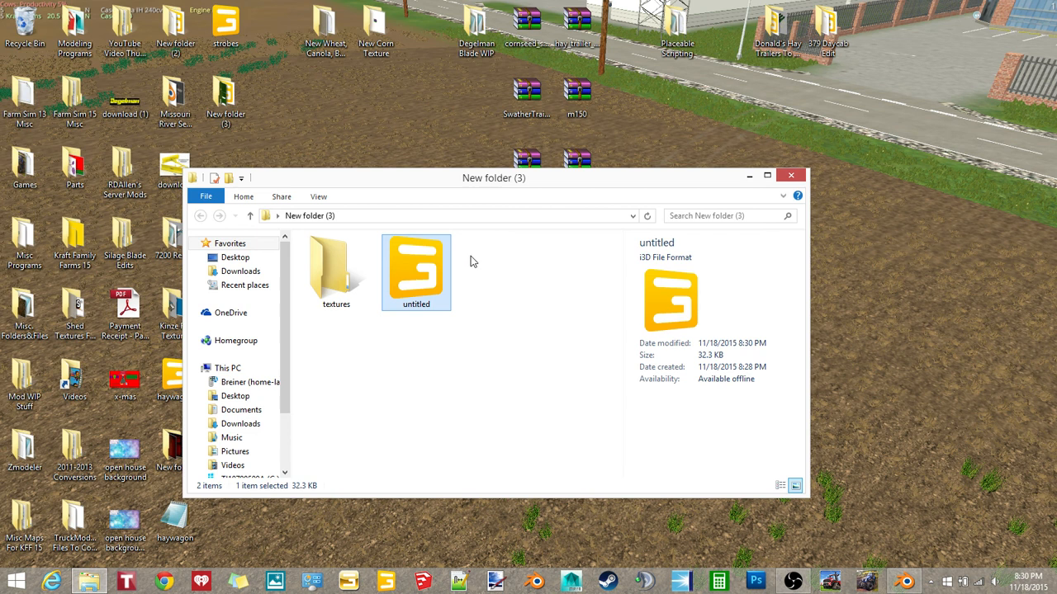
double_click(416, 264)
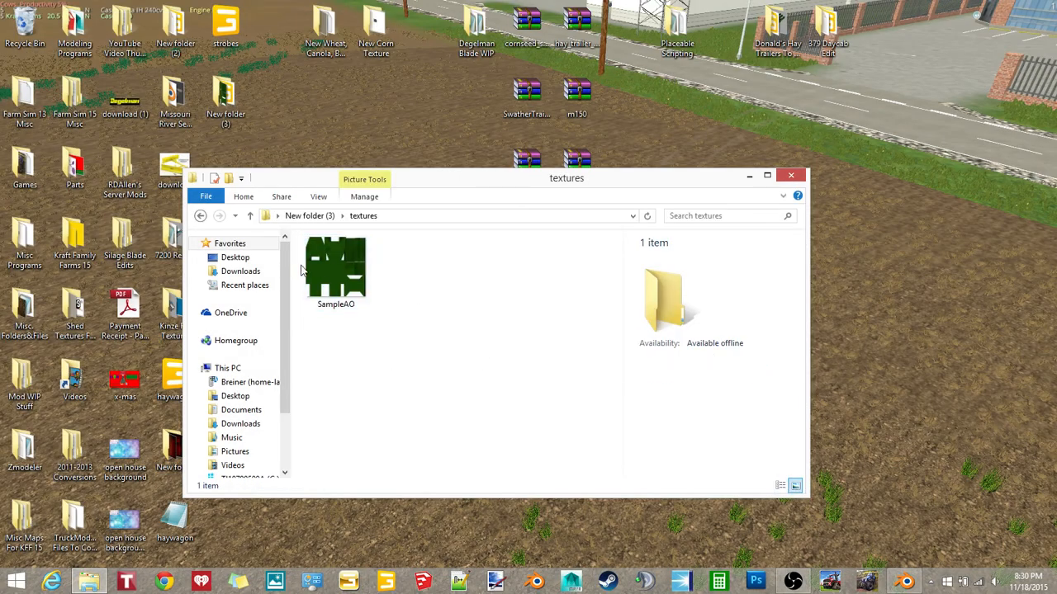
click(337, 267)
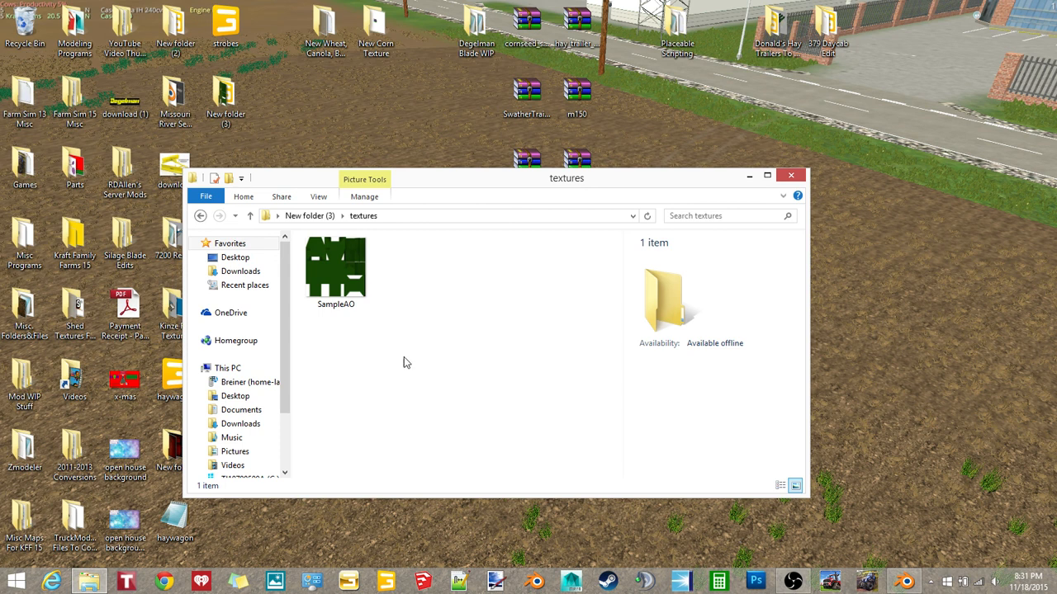
Open SampleAO.png in paint.net, pick red, and revert the first bucket fills.
click(335, 268)
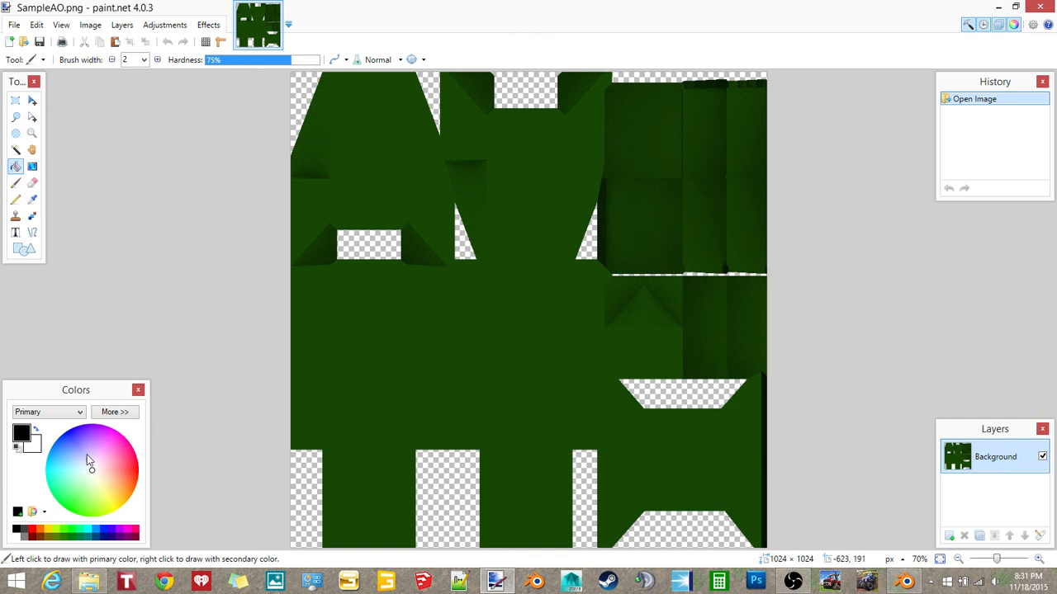
click(15, 165)
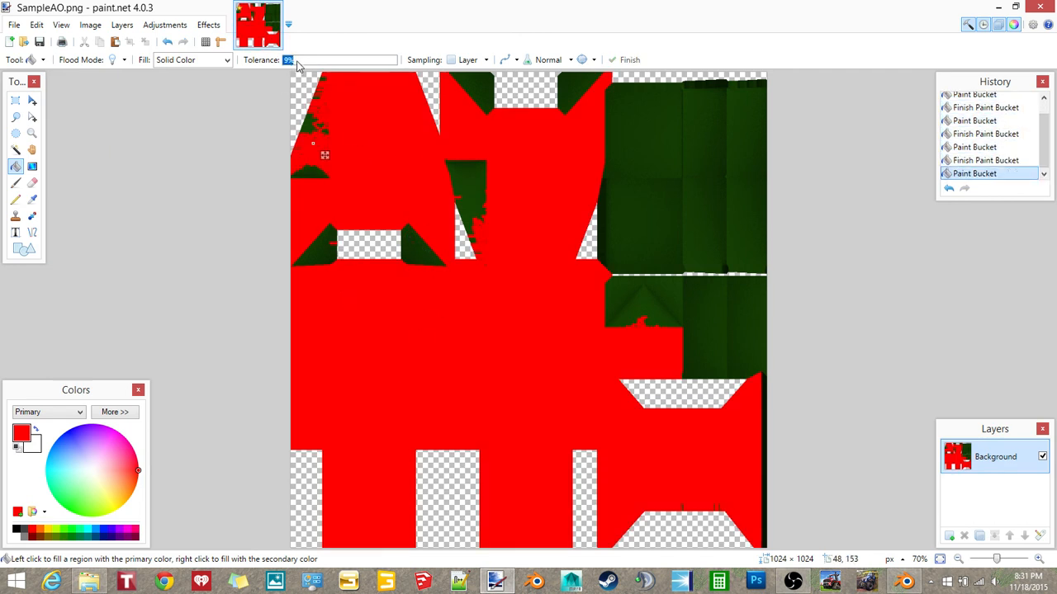
text(32)
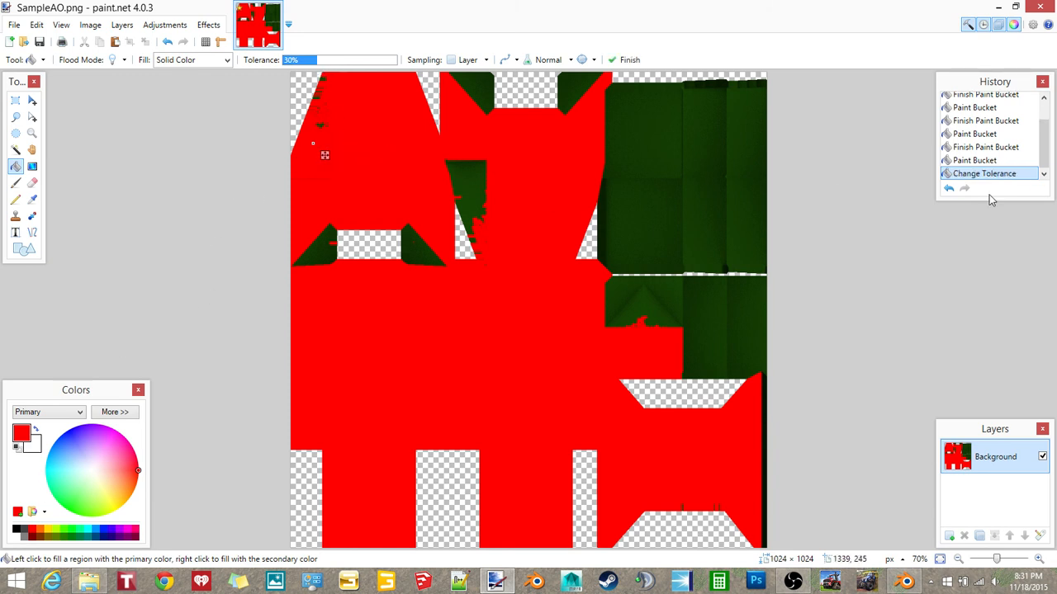
click(974, 160)
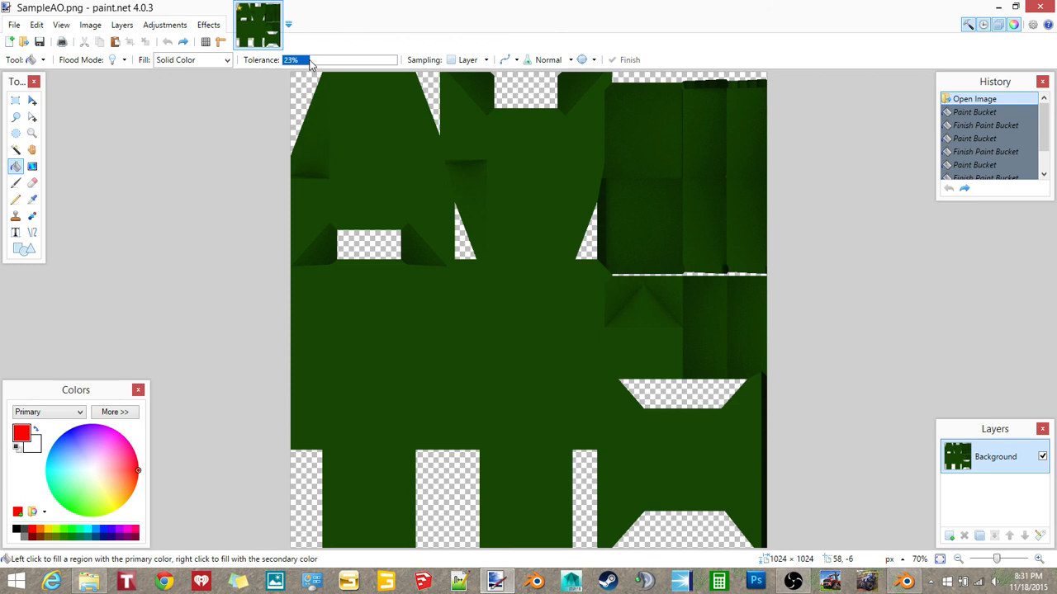
Raise the Paint Bucket tolerance and fill the whole texture red.
drag(311, 60, 320, 60)
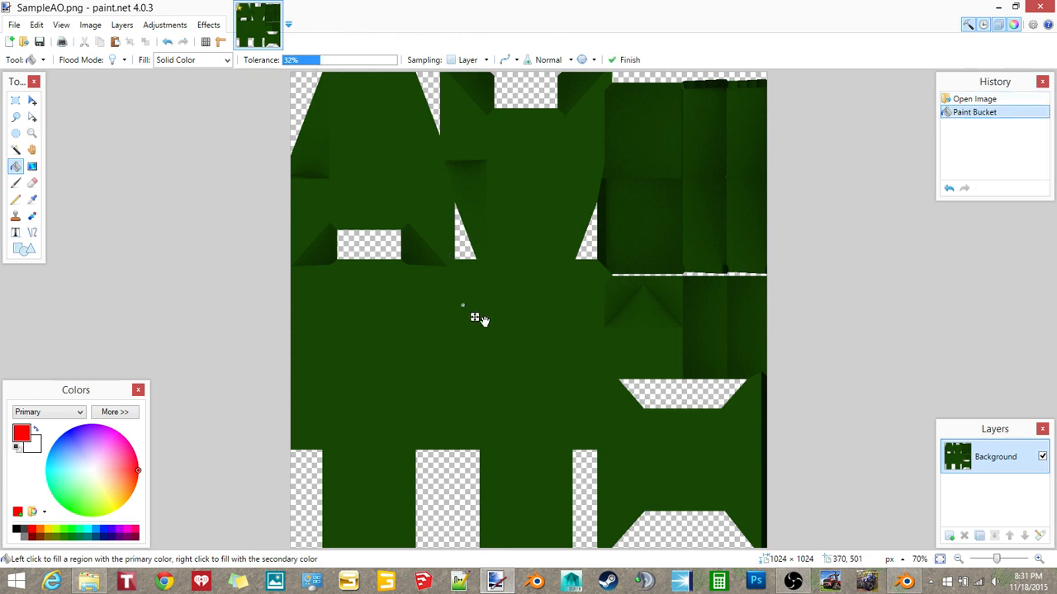
click(475, 317)
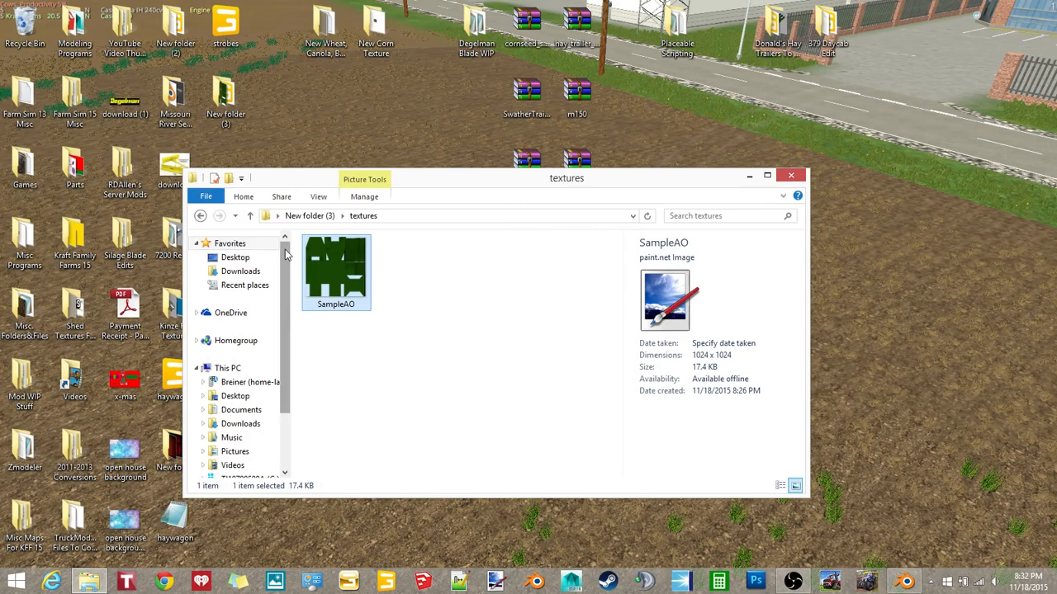
Back in New folder (3), open untitled.i3d in GIANTS Editor and dismiss the welcome window.
click(335, 267)
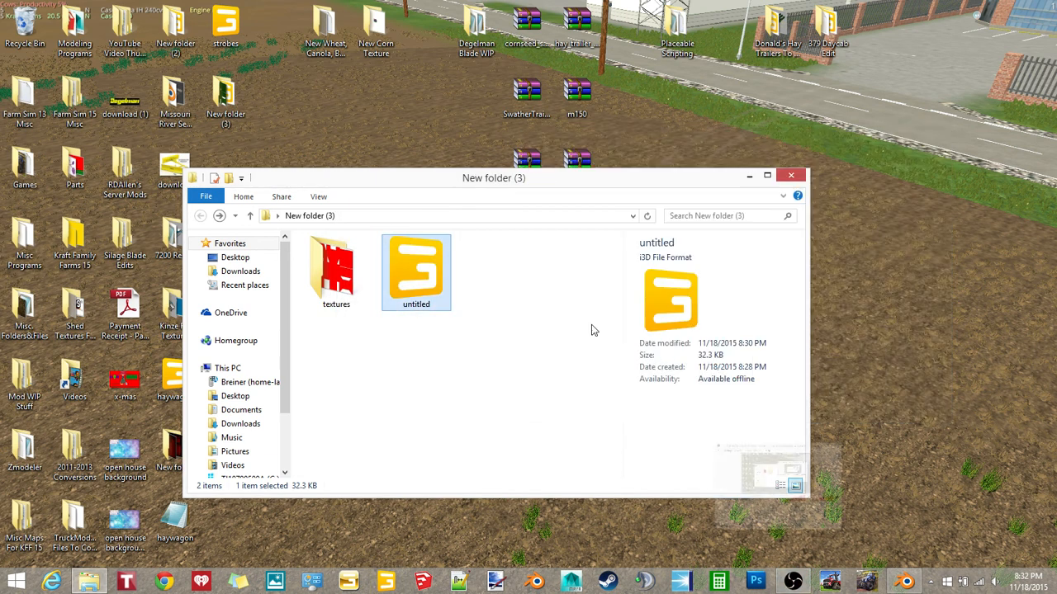
double_click(416, 272)
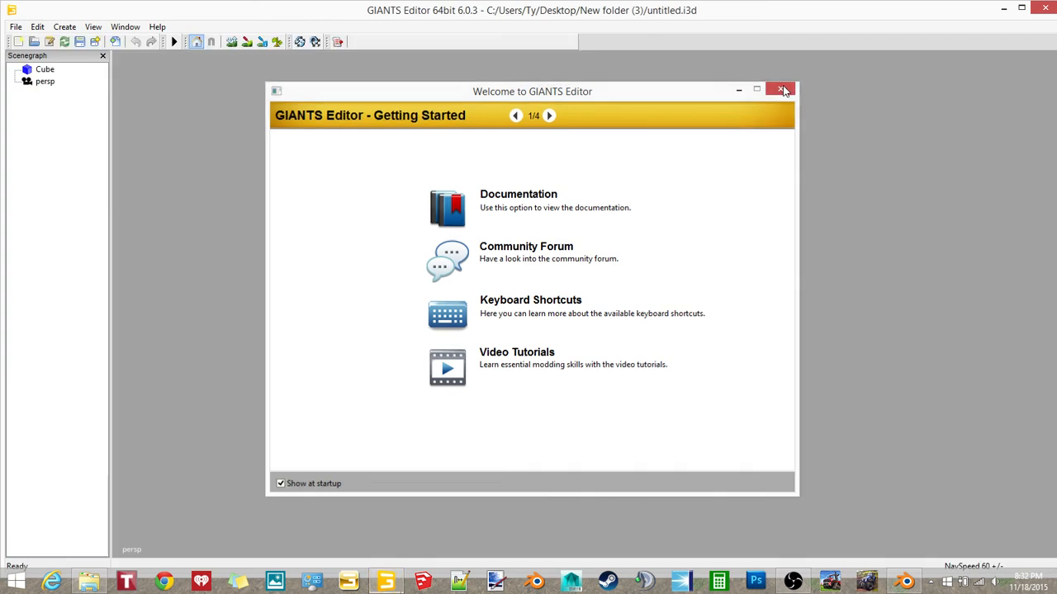
click(779, 90)
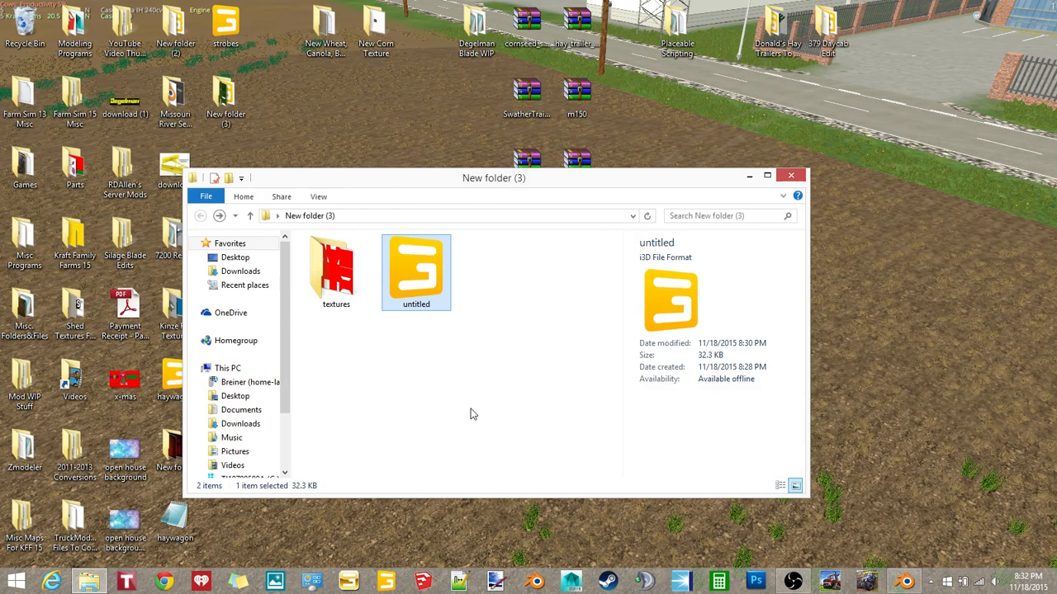
double_click(337, 264)
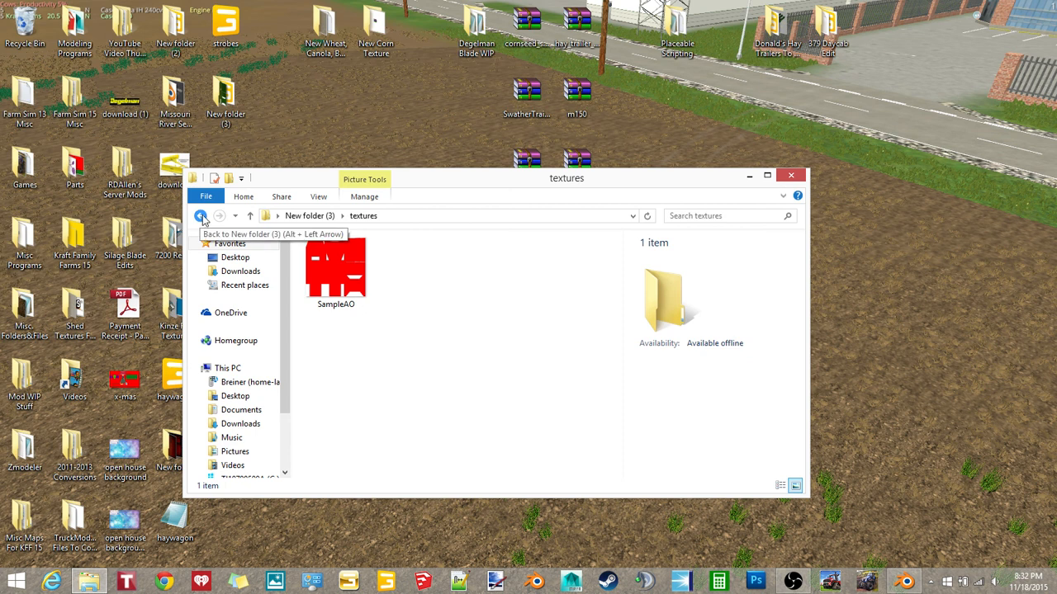
click(202, 215)
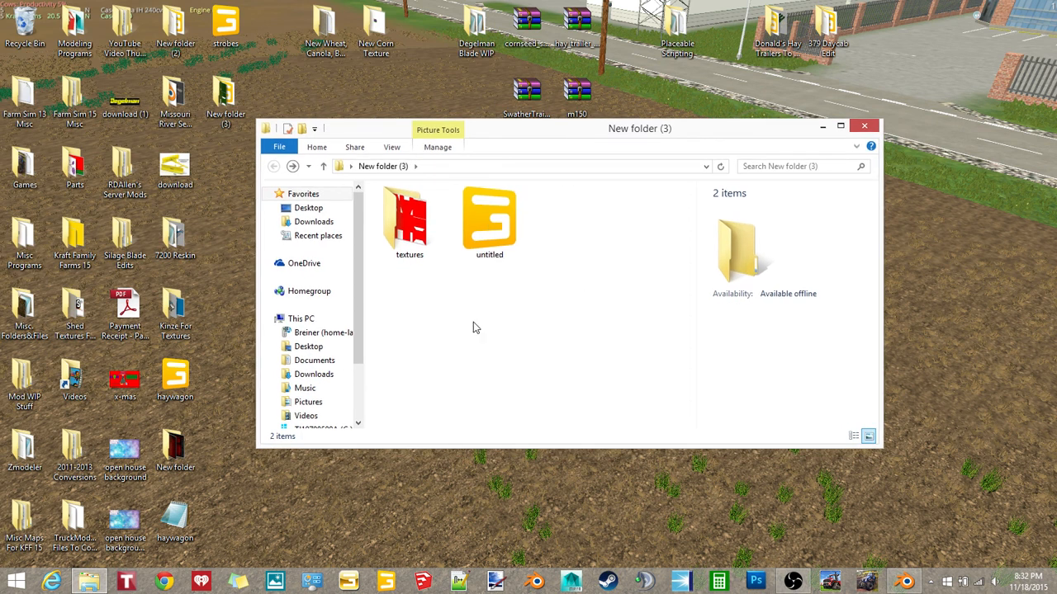
mouse_move(494, 345)
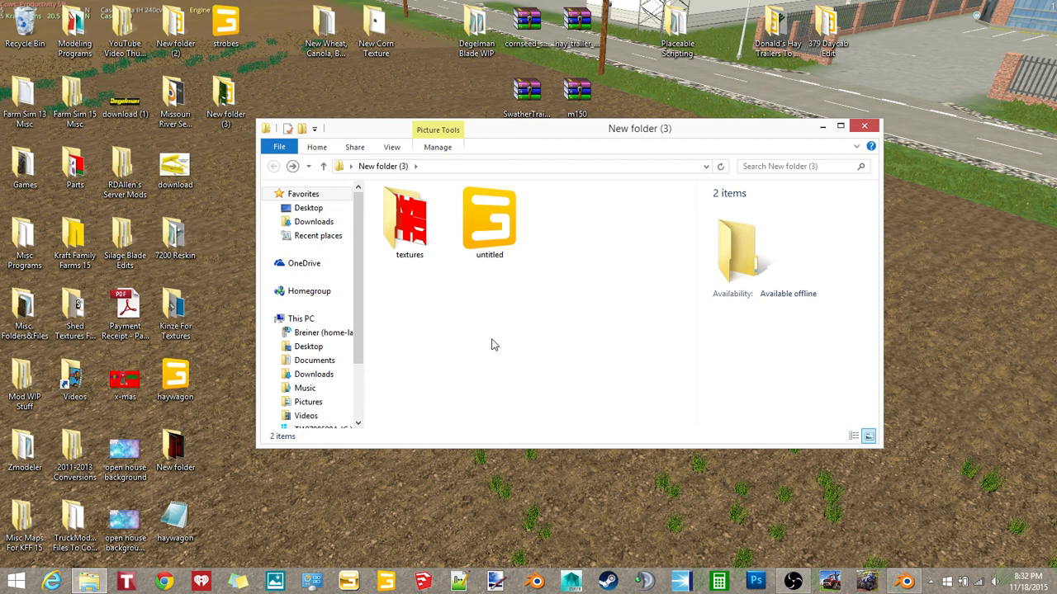
mouse_move(686, 312)
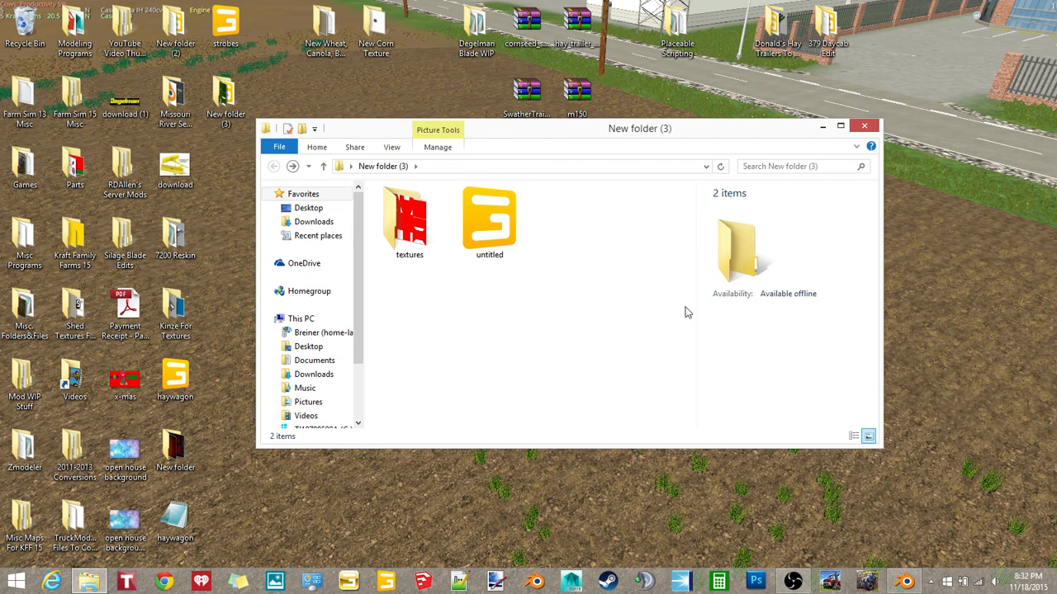
mouse_move(815, 564)
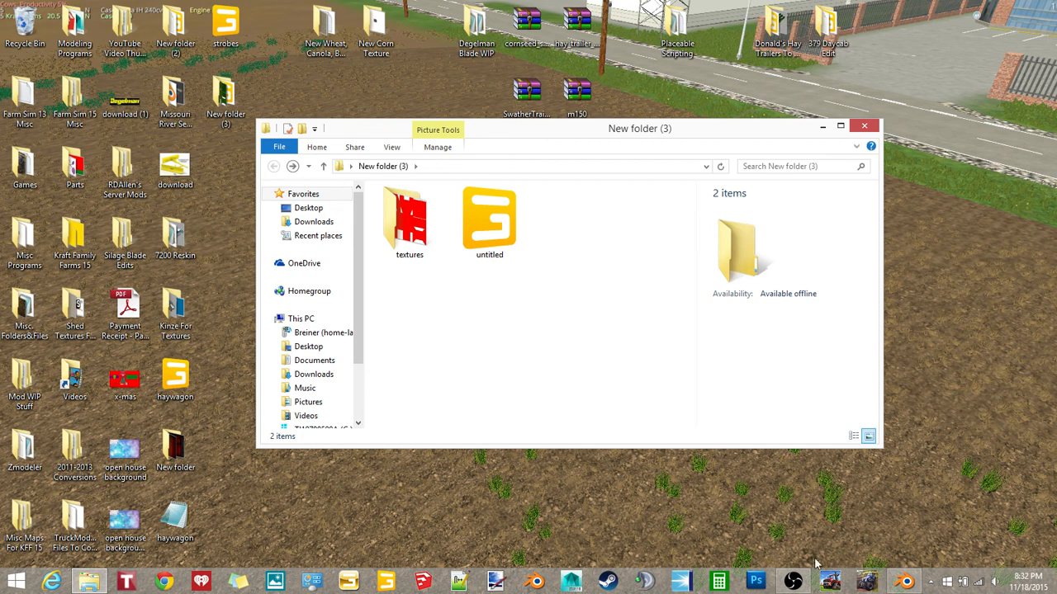